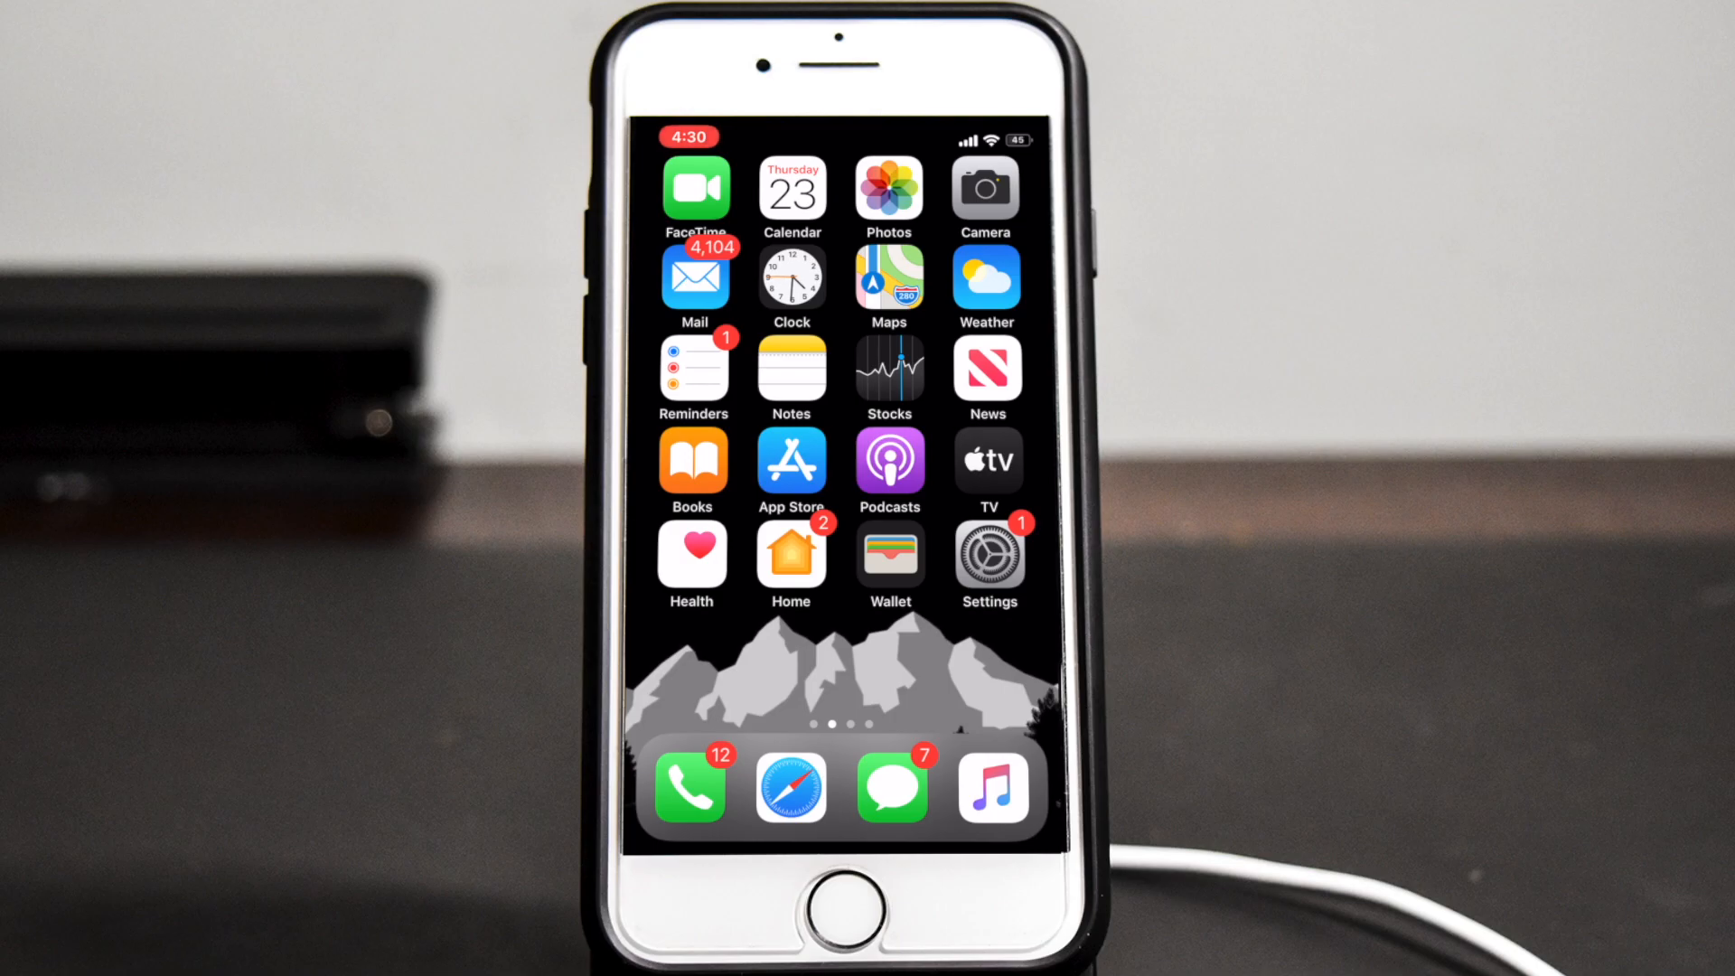
# Check JitterBug's Songs path note in Settings, then return to the home page with Filza
pyautogui.click(986, 553)
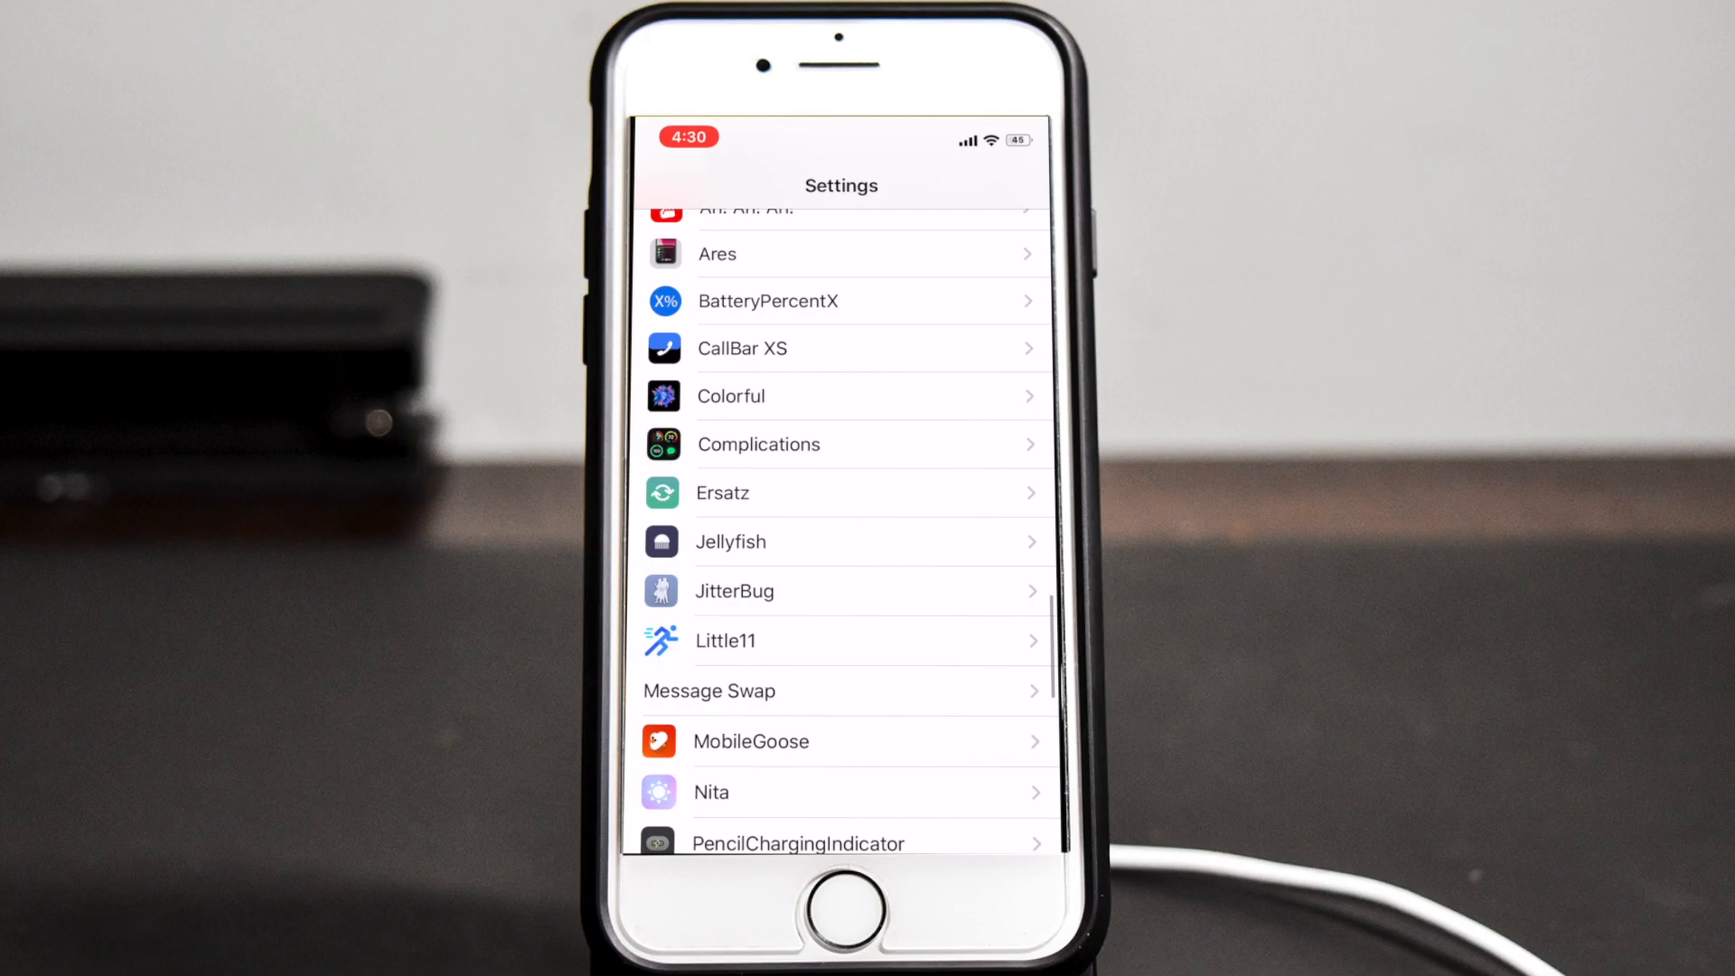
pyautogui.scroll(-3)
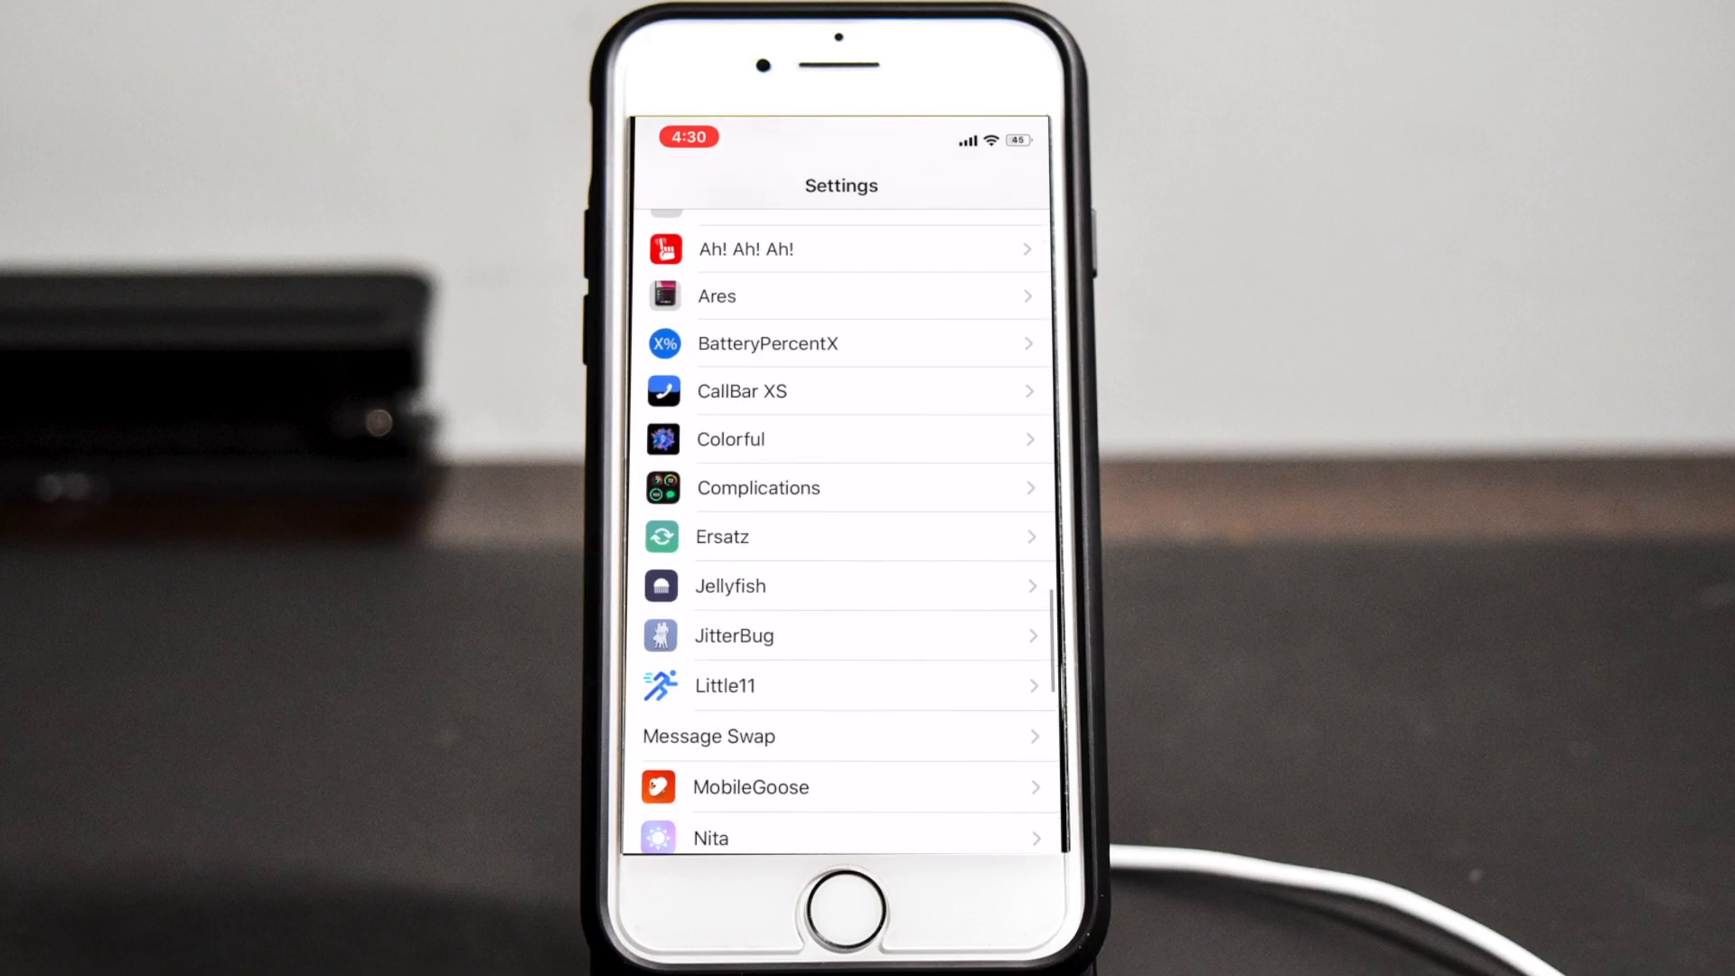
pyautogui.click(732, 634)
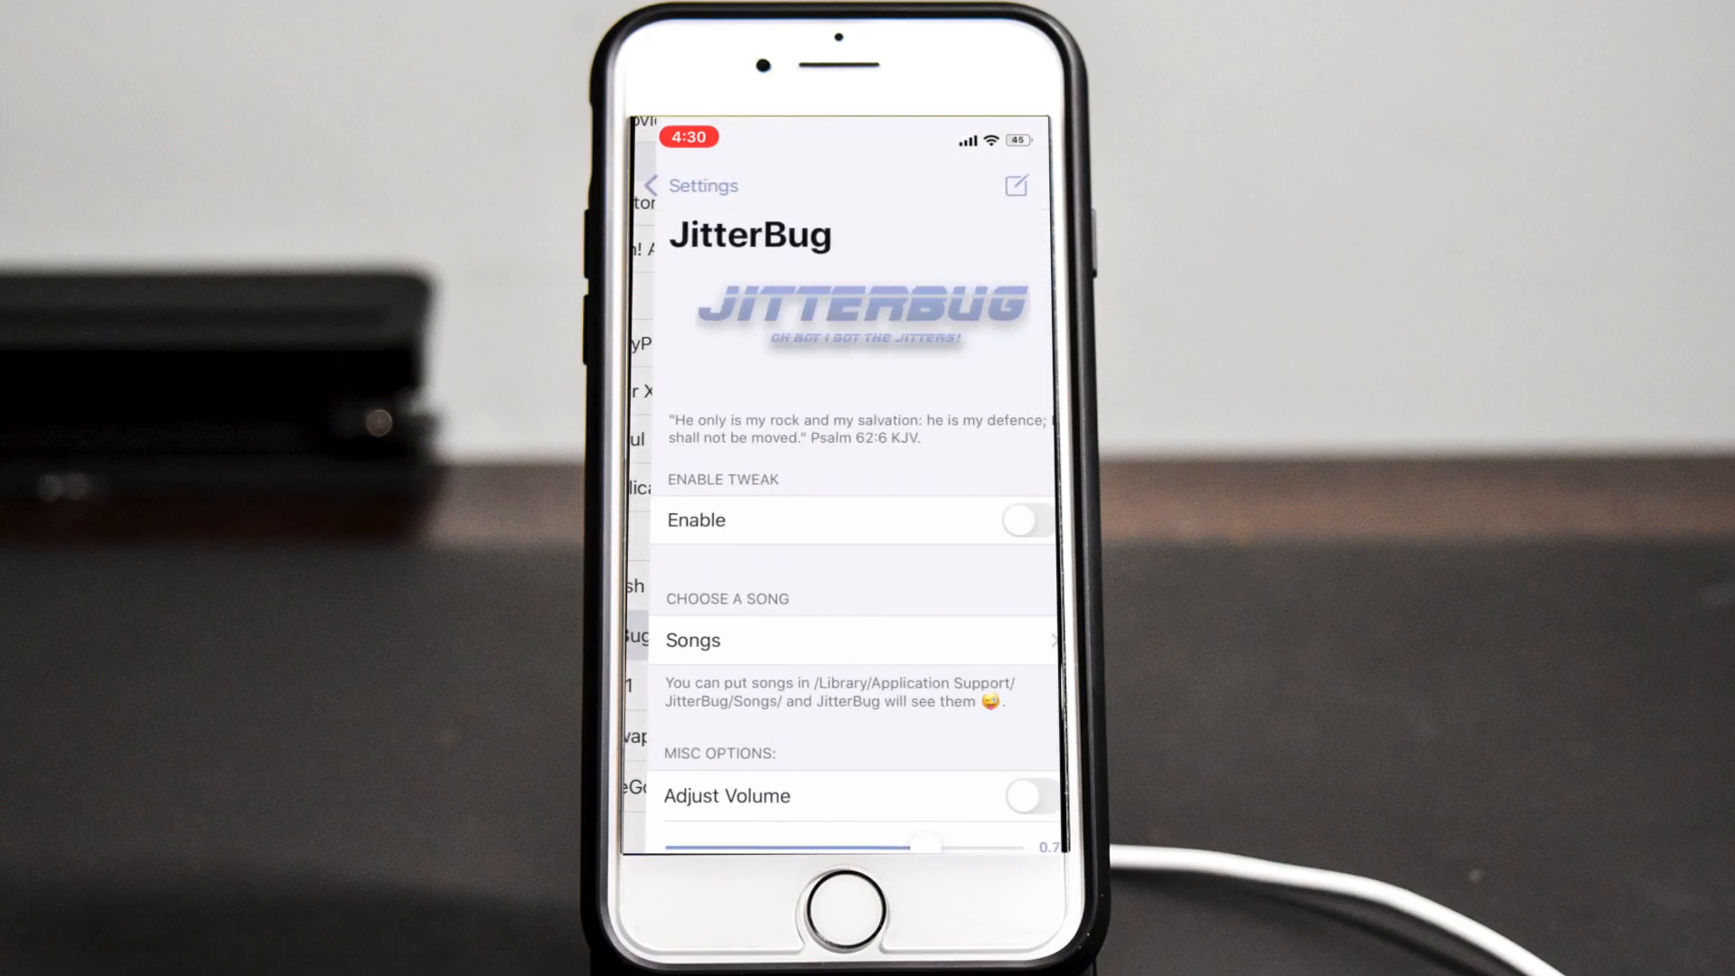
pyautogui.click(681, 185)
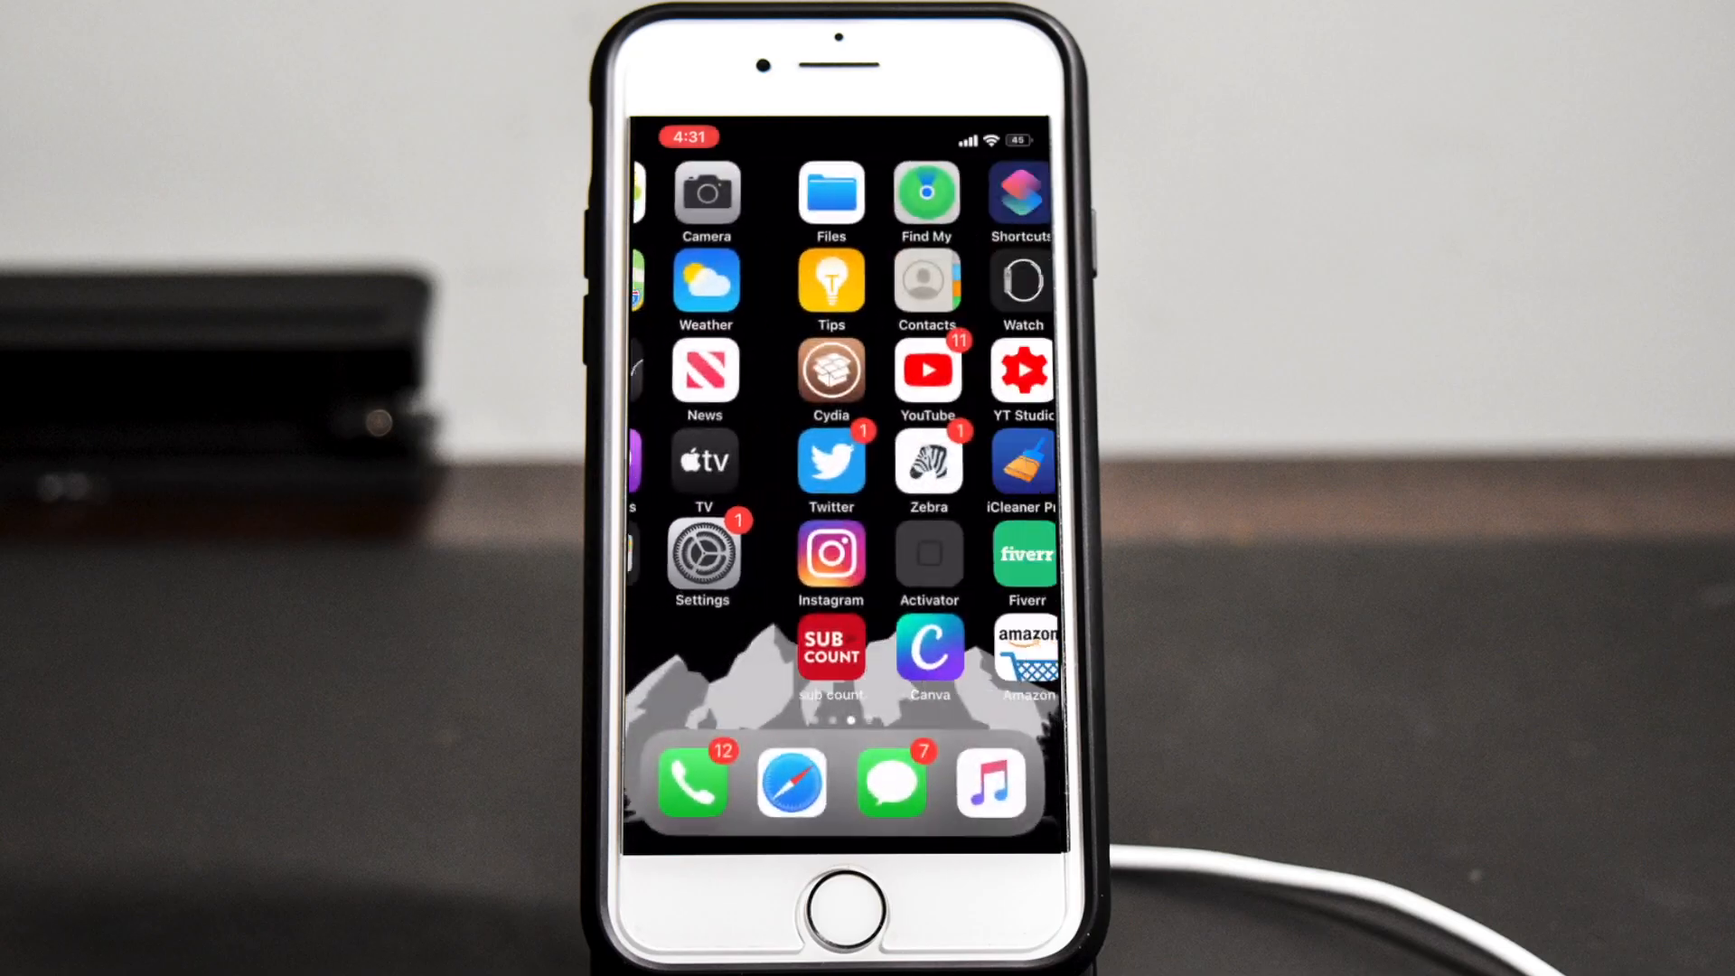
pyautogui.hscroll(-3)
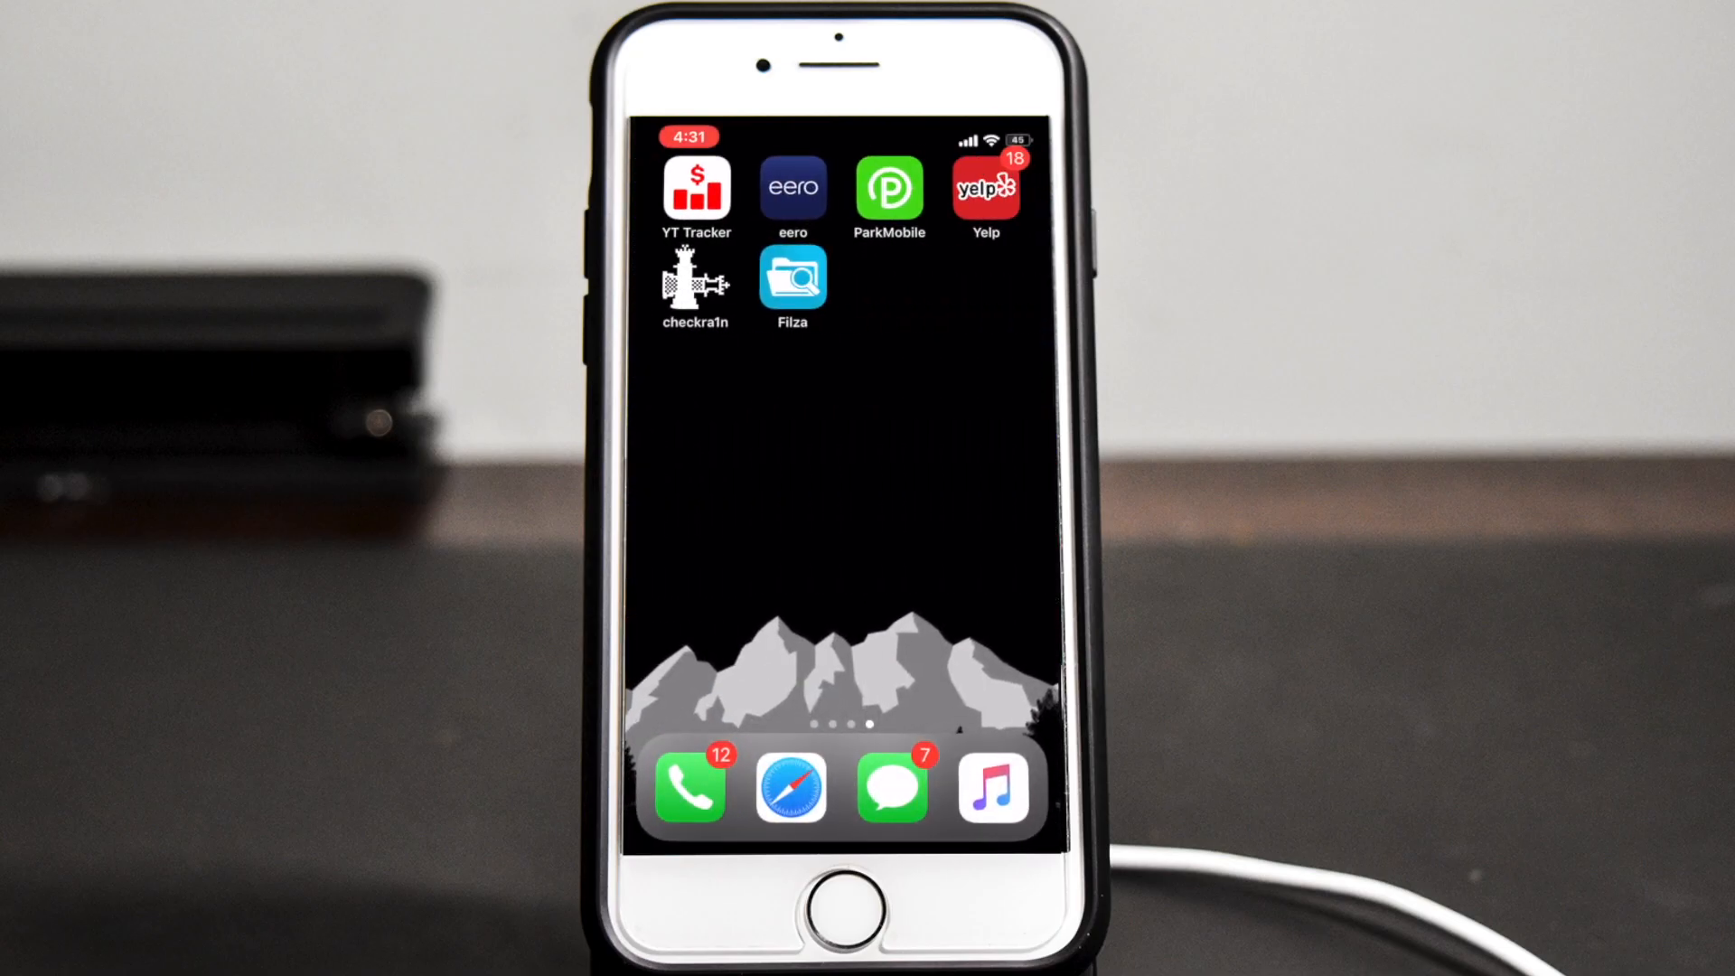
# Open the downloaded y2mate Jiggle song from Safari's Downloads and show its share sheet
pyautogui.click(788, 788)
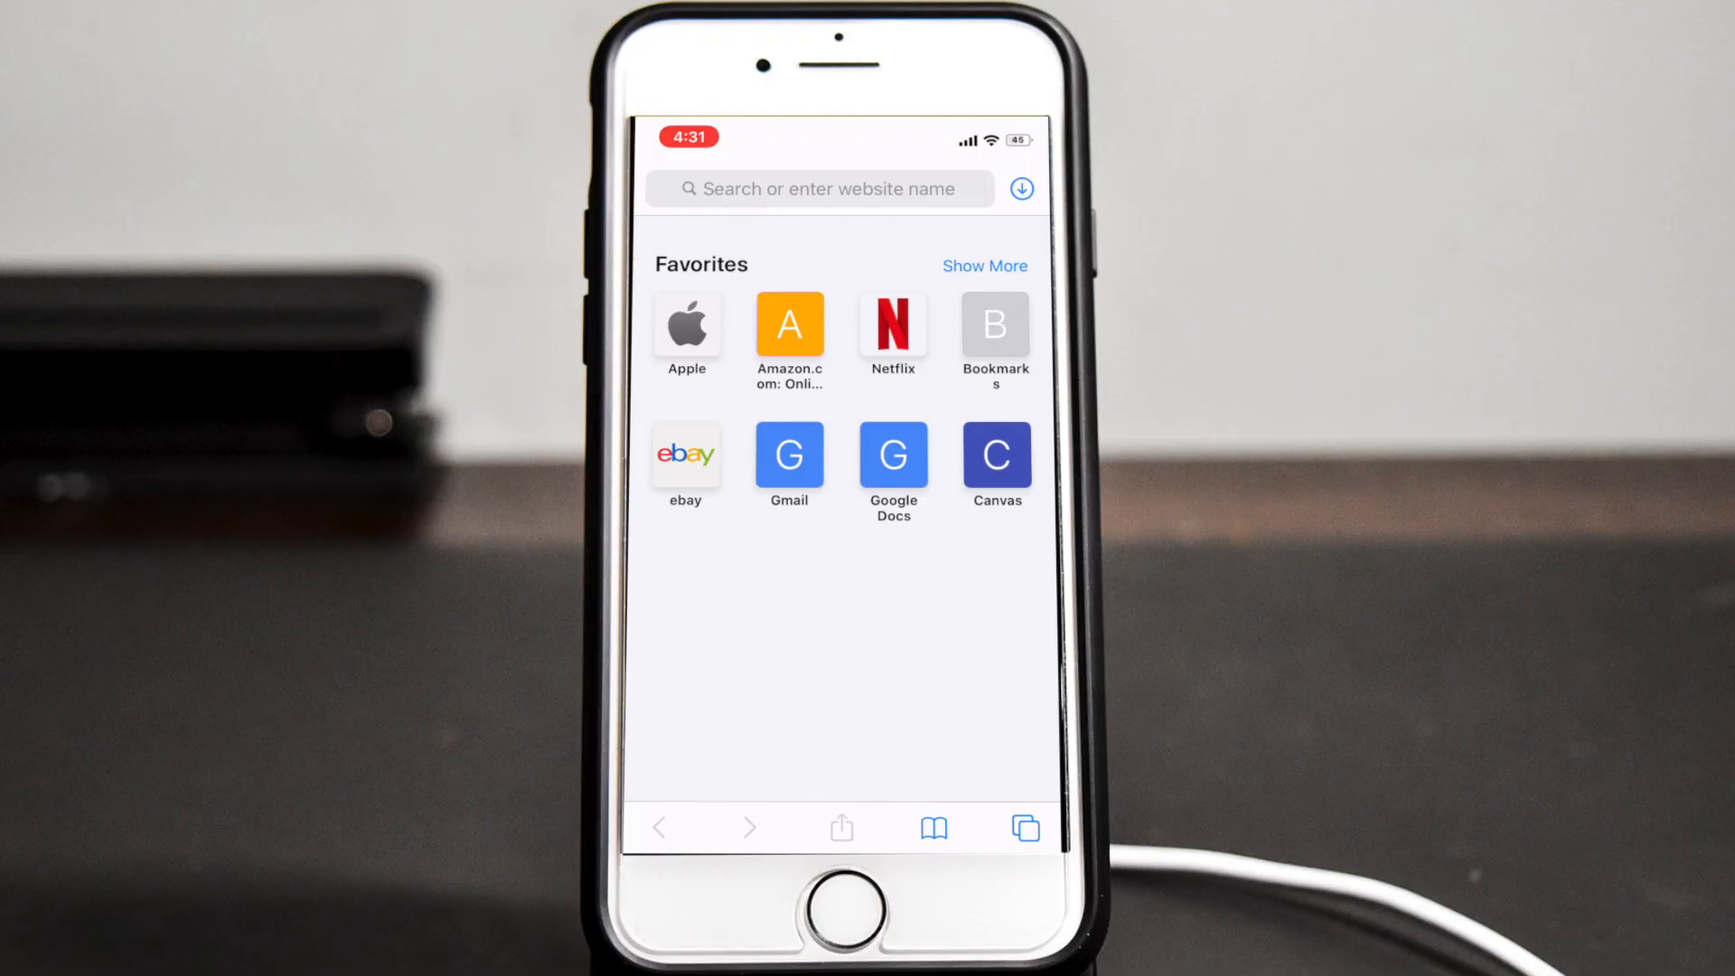
pyautogui.click(1019, 188)
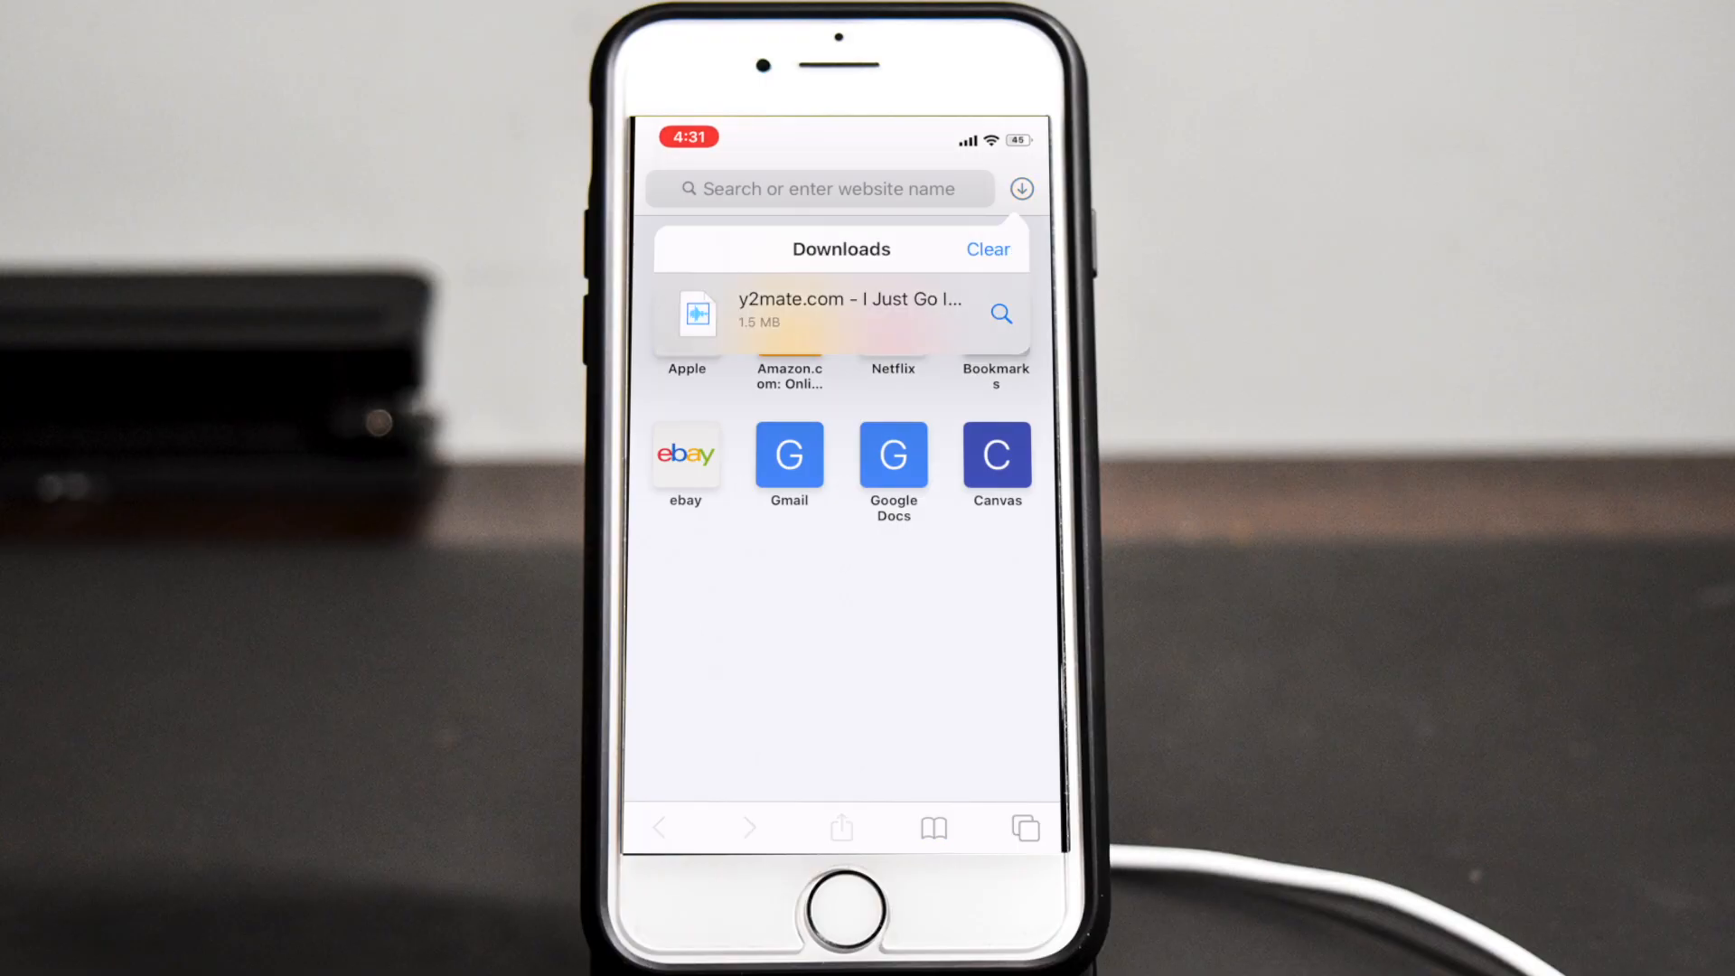
pyautogui.click(851, 313)
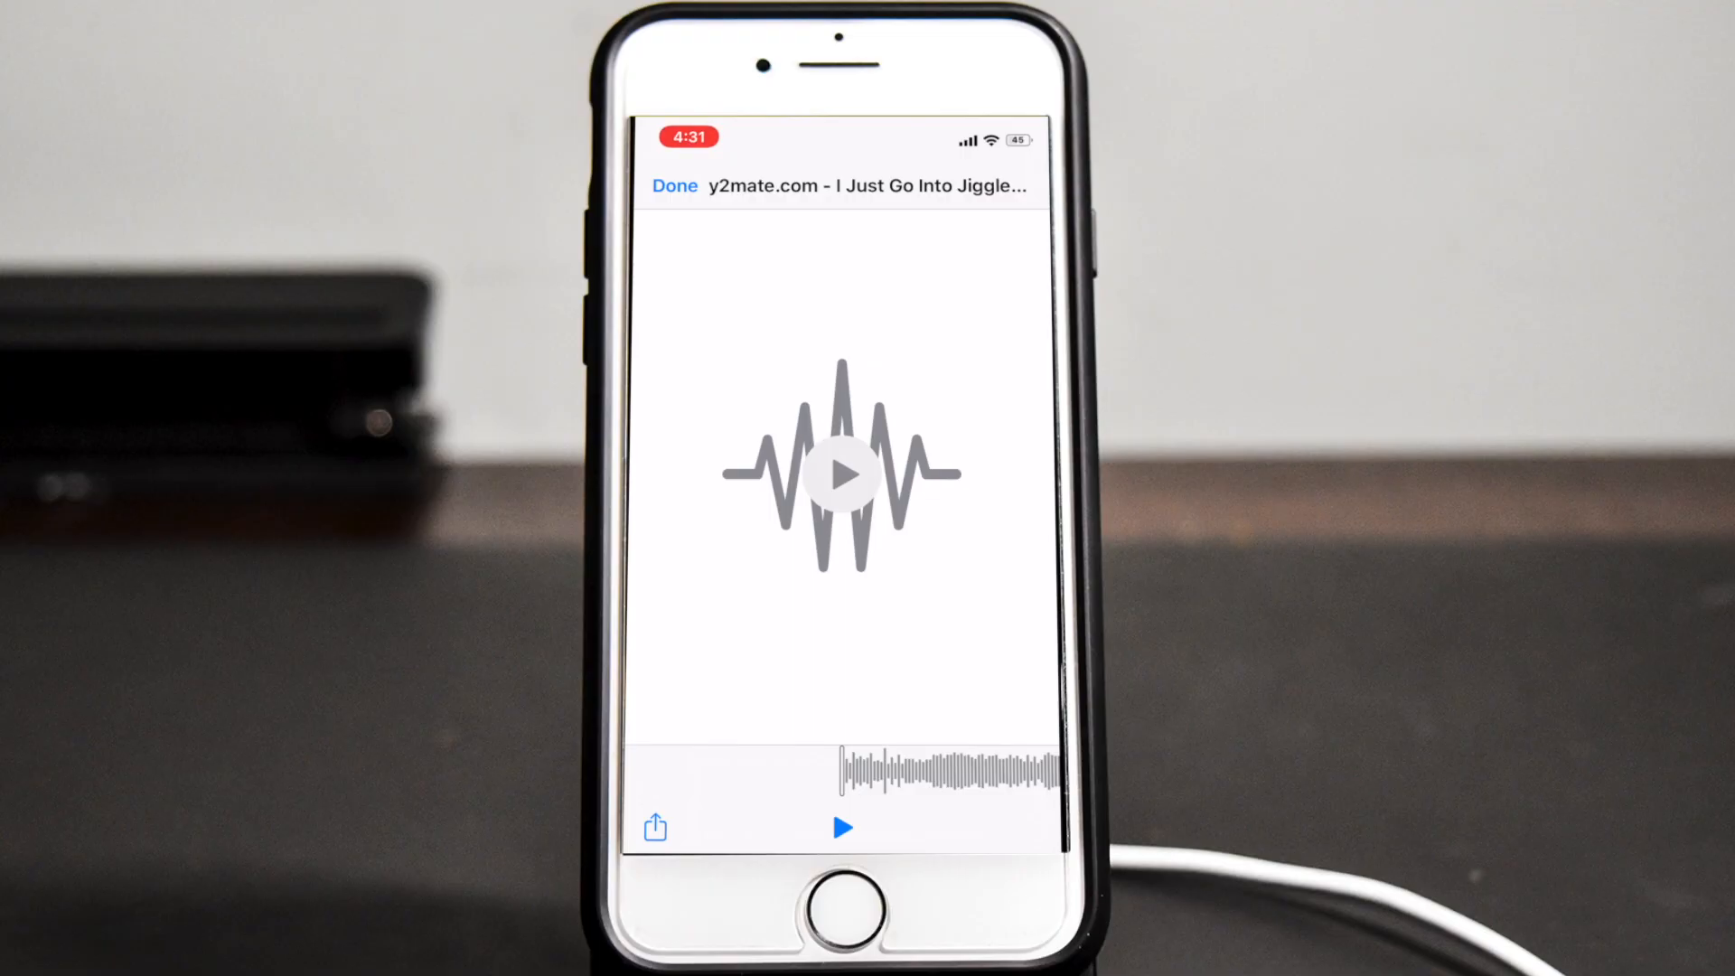
pyautogui.click(654, 826)
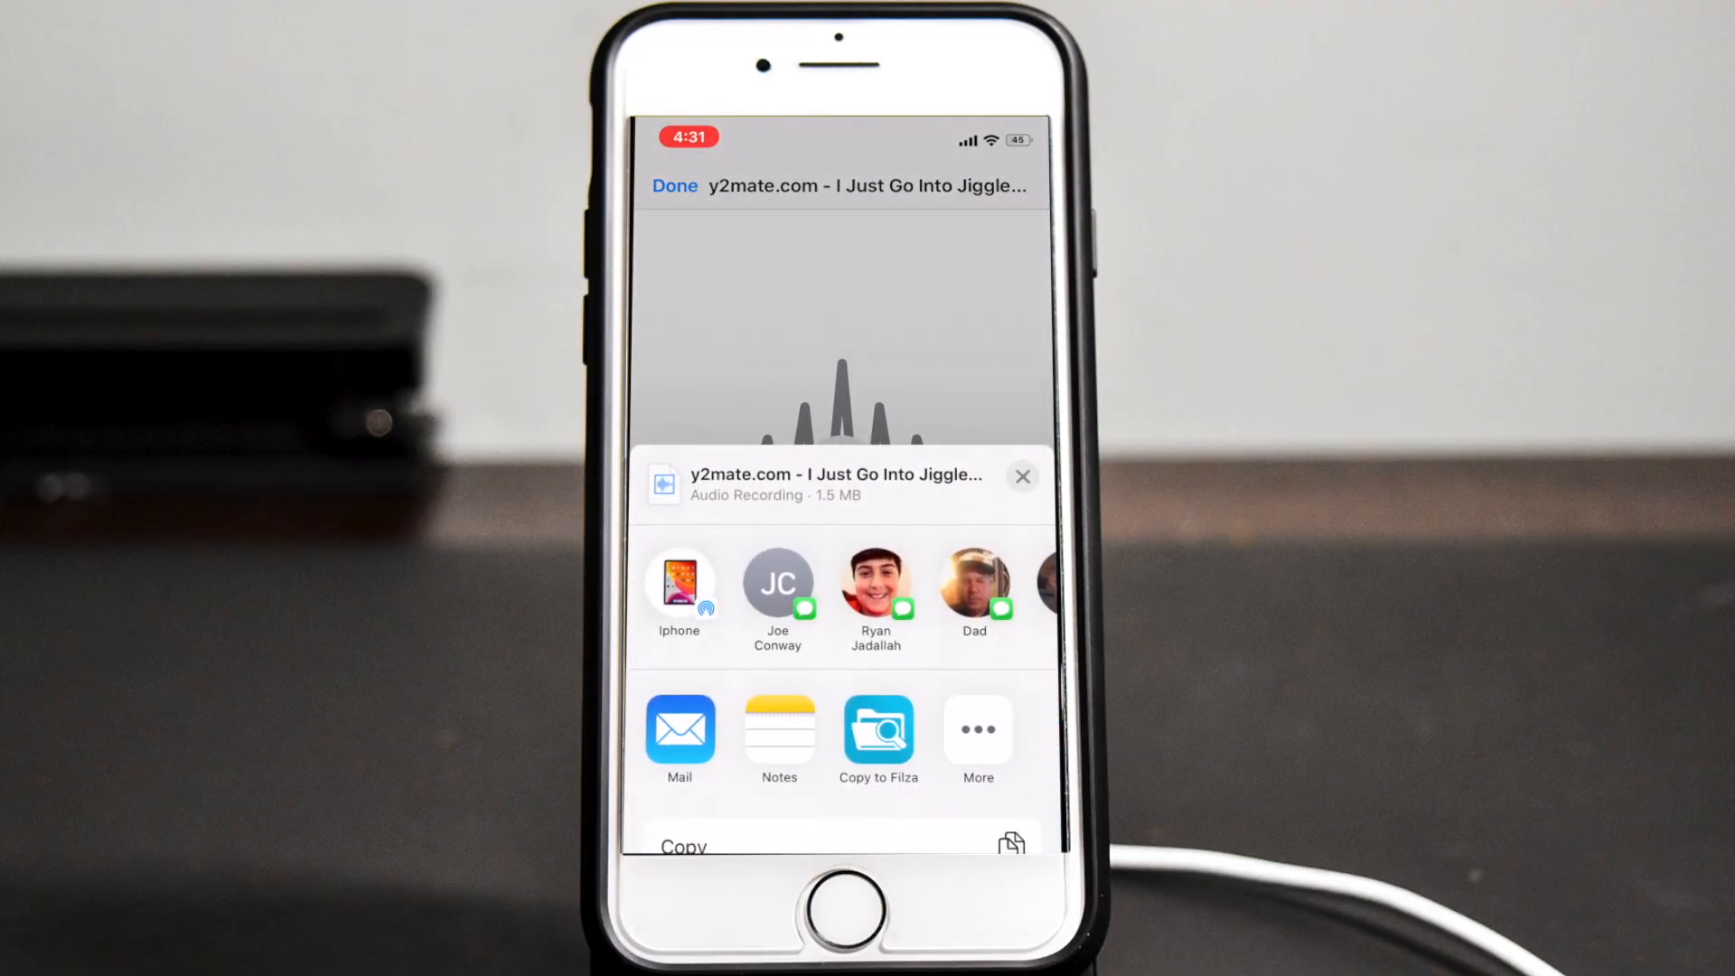
# Copy the audio into Filza's Documents and rename it to Jiggle Mode.mp3
pyautogui.click(876, 738)
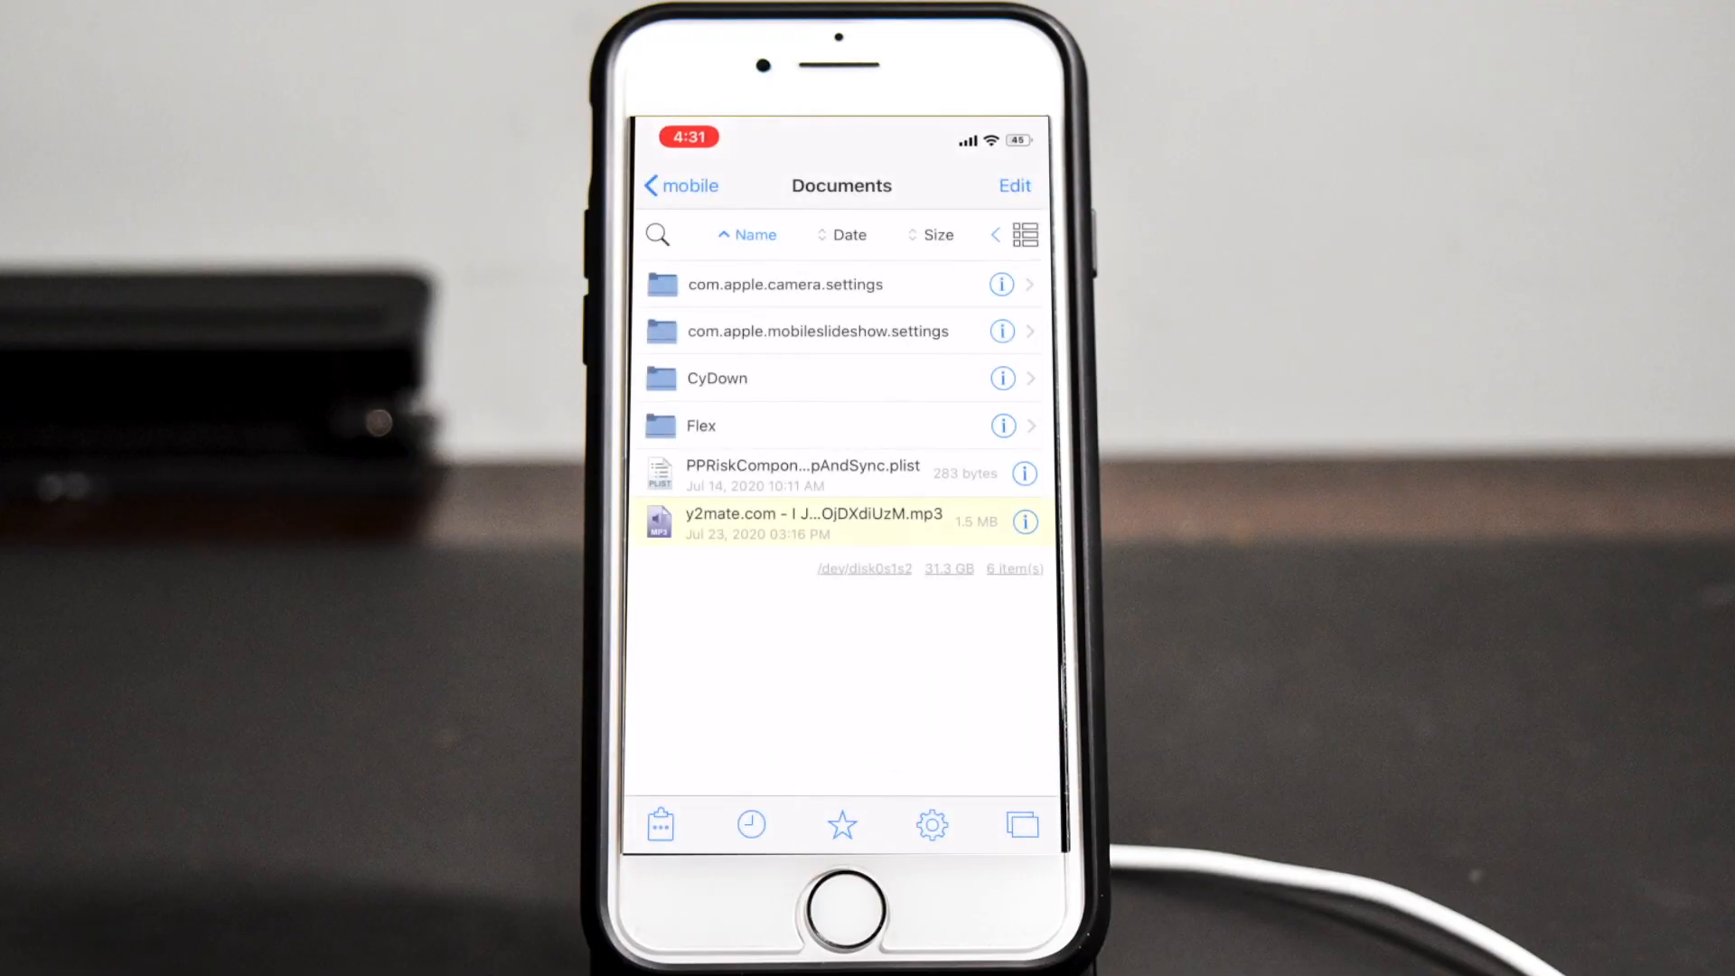
pyautogui.click(1012, 185)
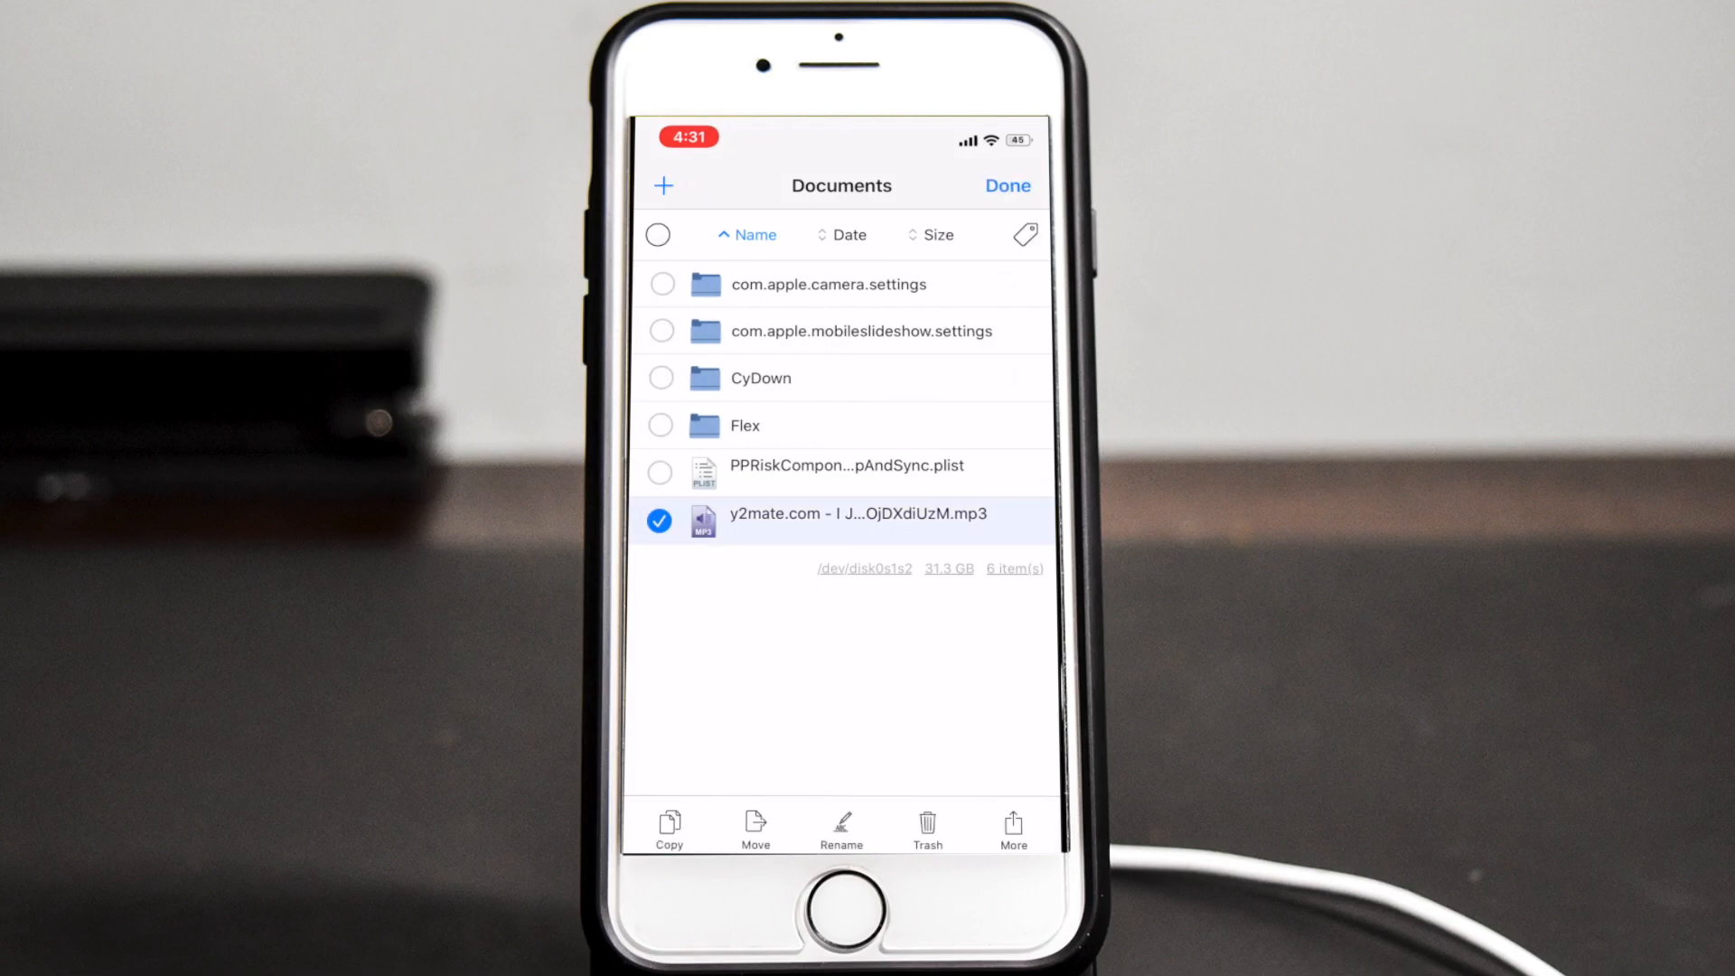
pyautogui.click(840, 826)
pyautogui.write('Jiggle Mode.mp3')
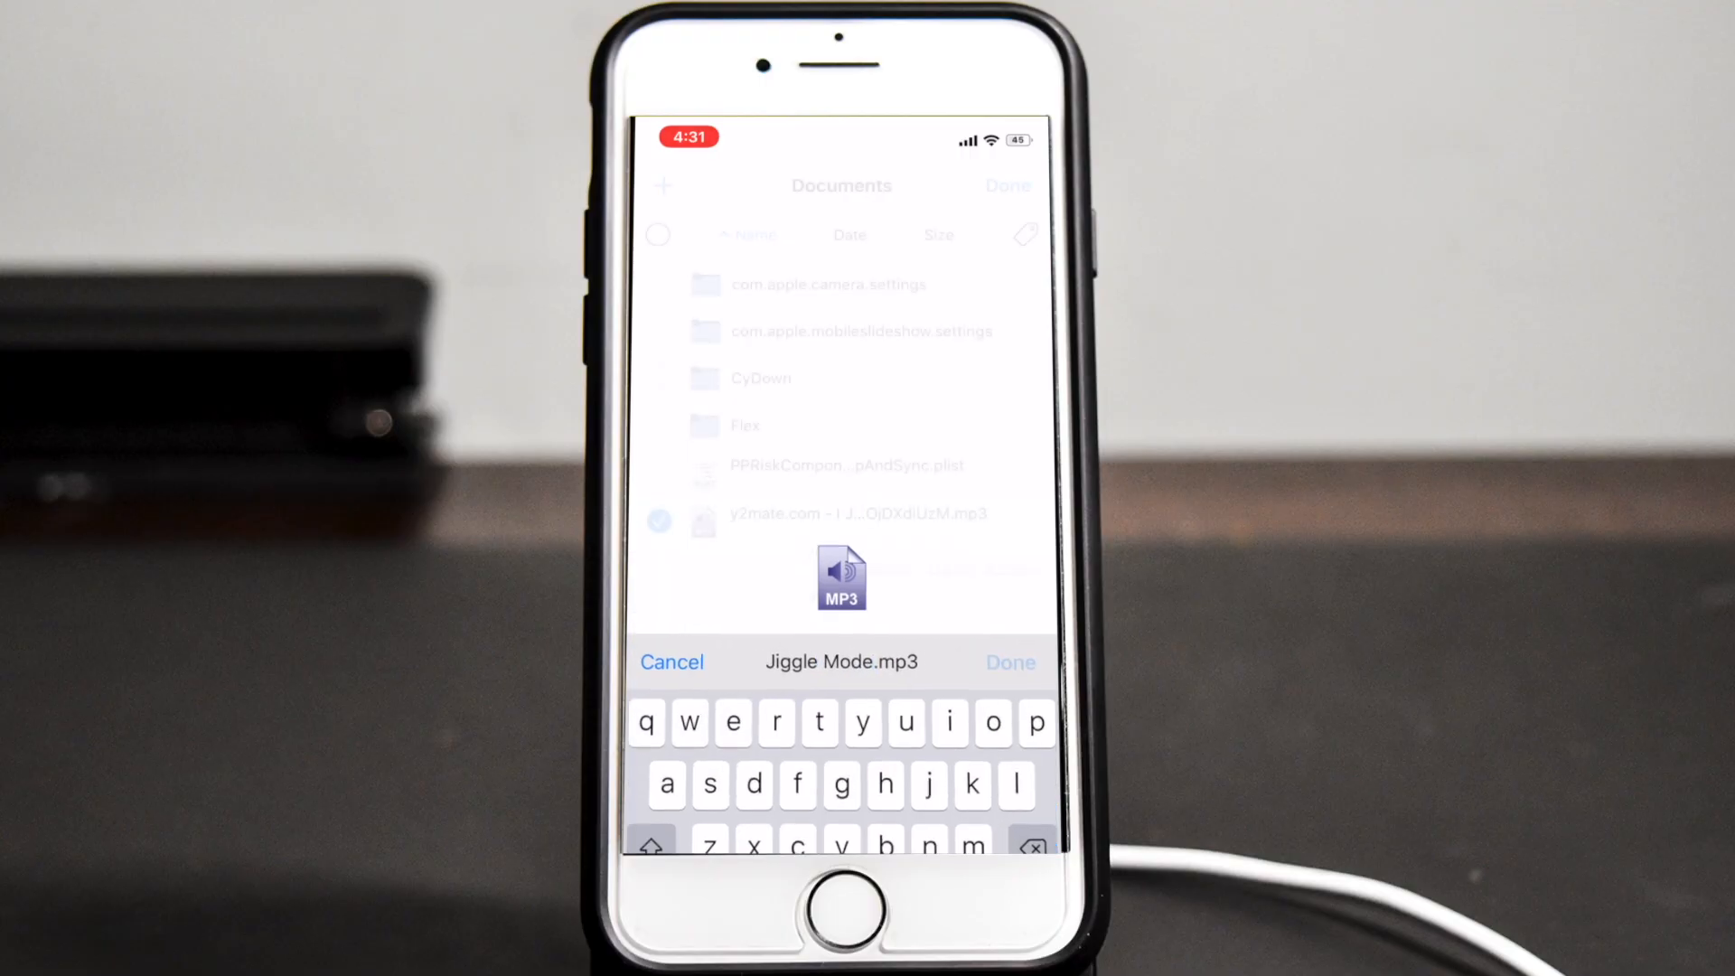
pyautogui.click(1007, 662)
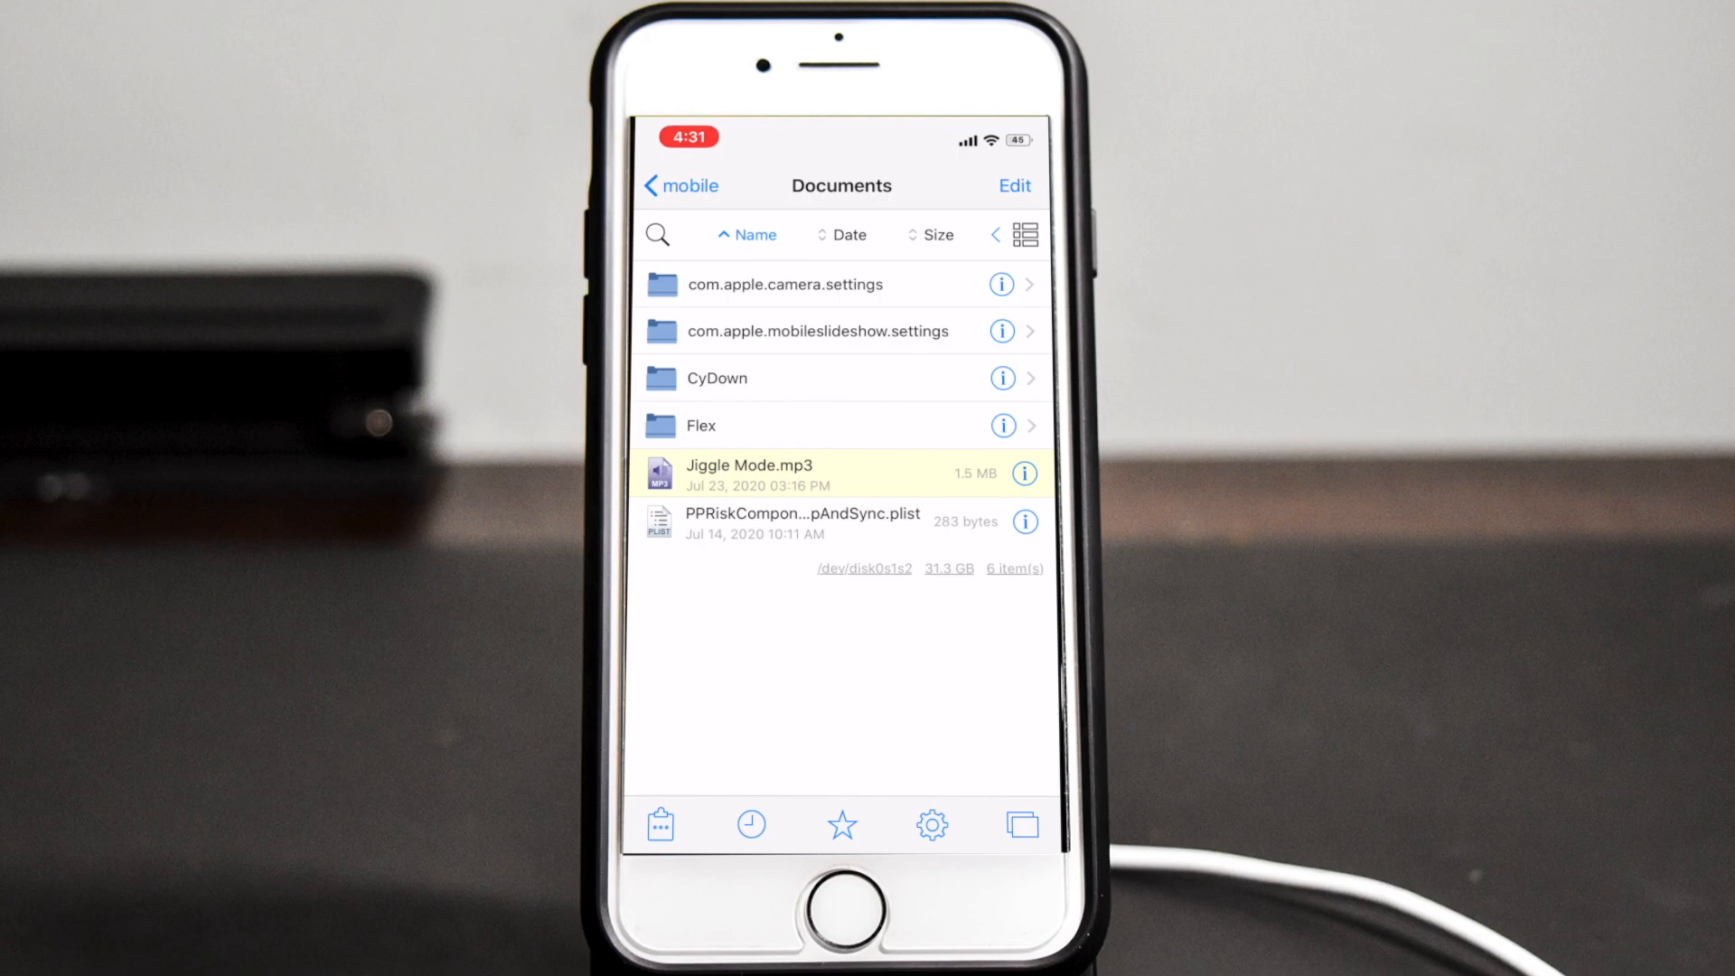
# Copy Jiggle Mode.mp3 to the Filza pasteboard
pyautogui.click(1011, 184)
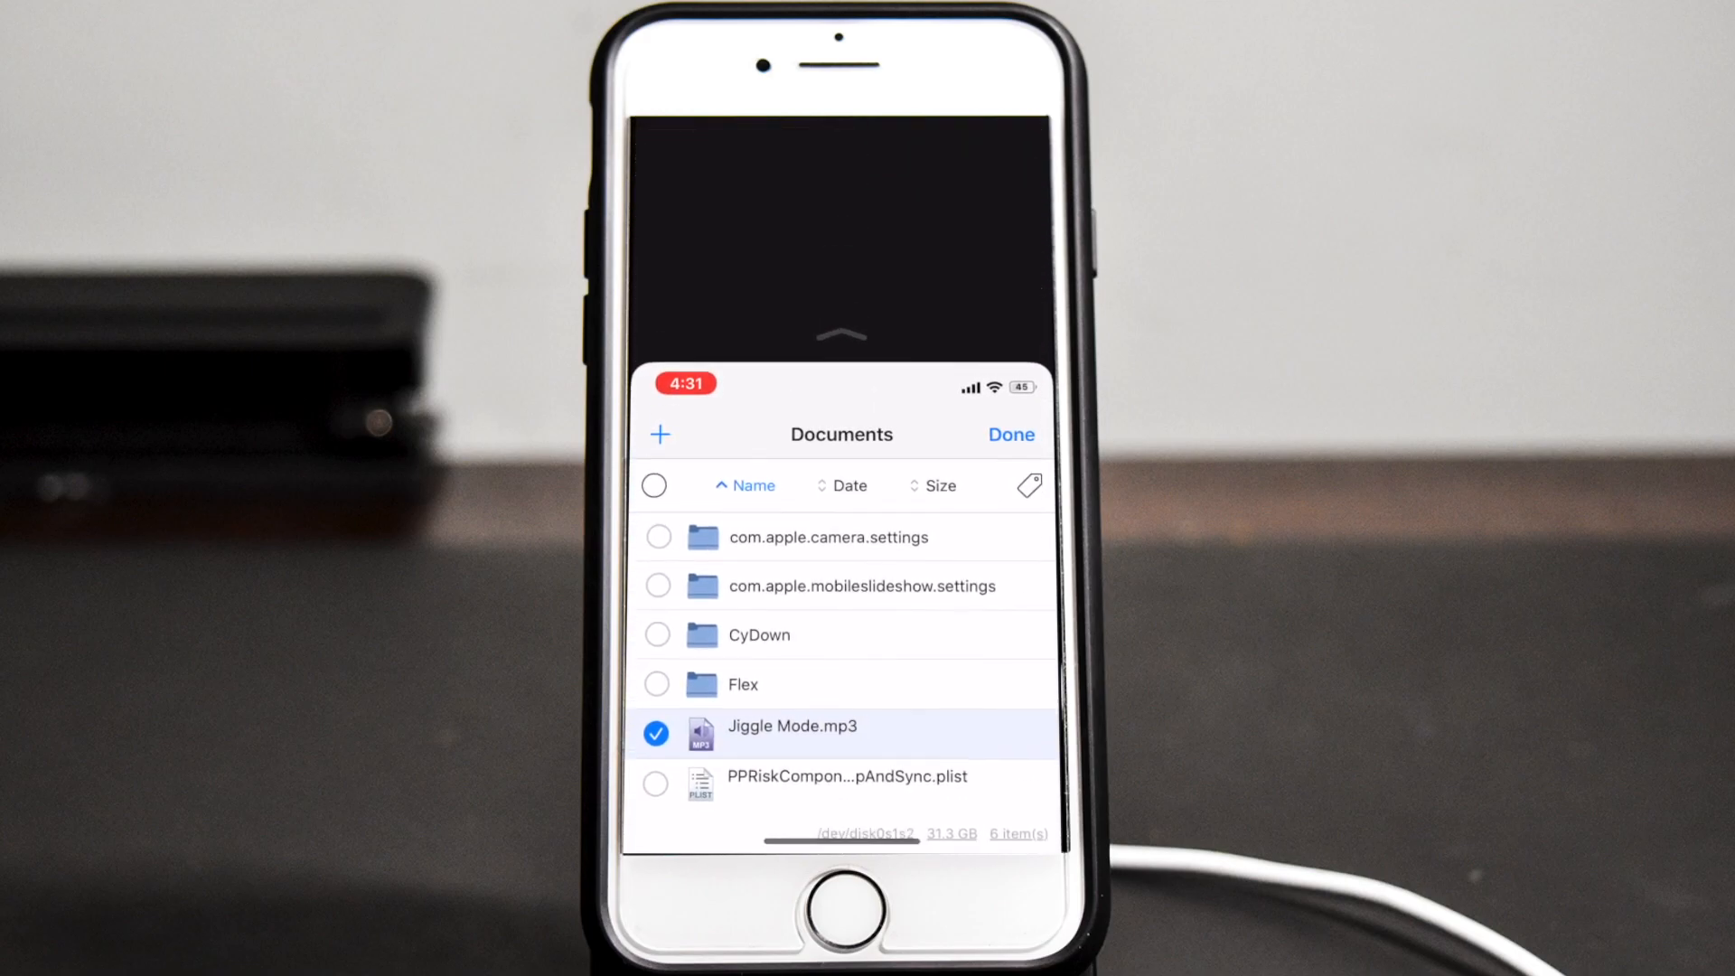
pyautogui.click(1008, 434)
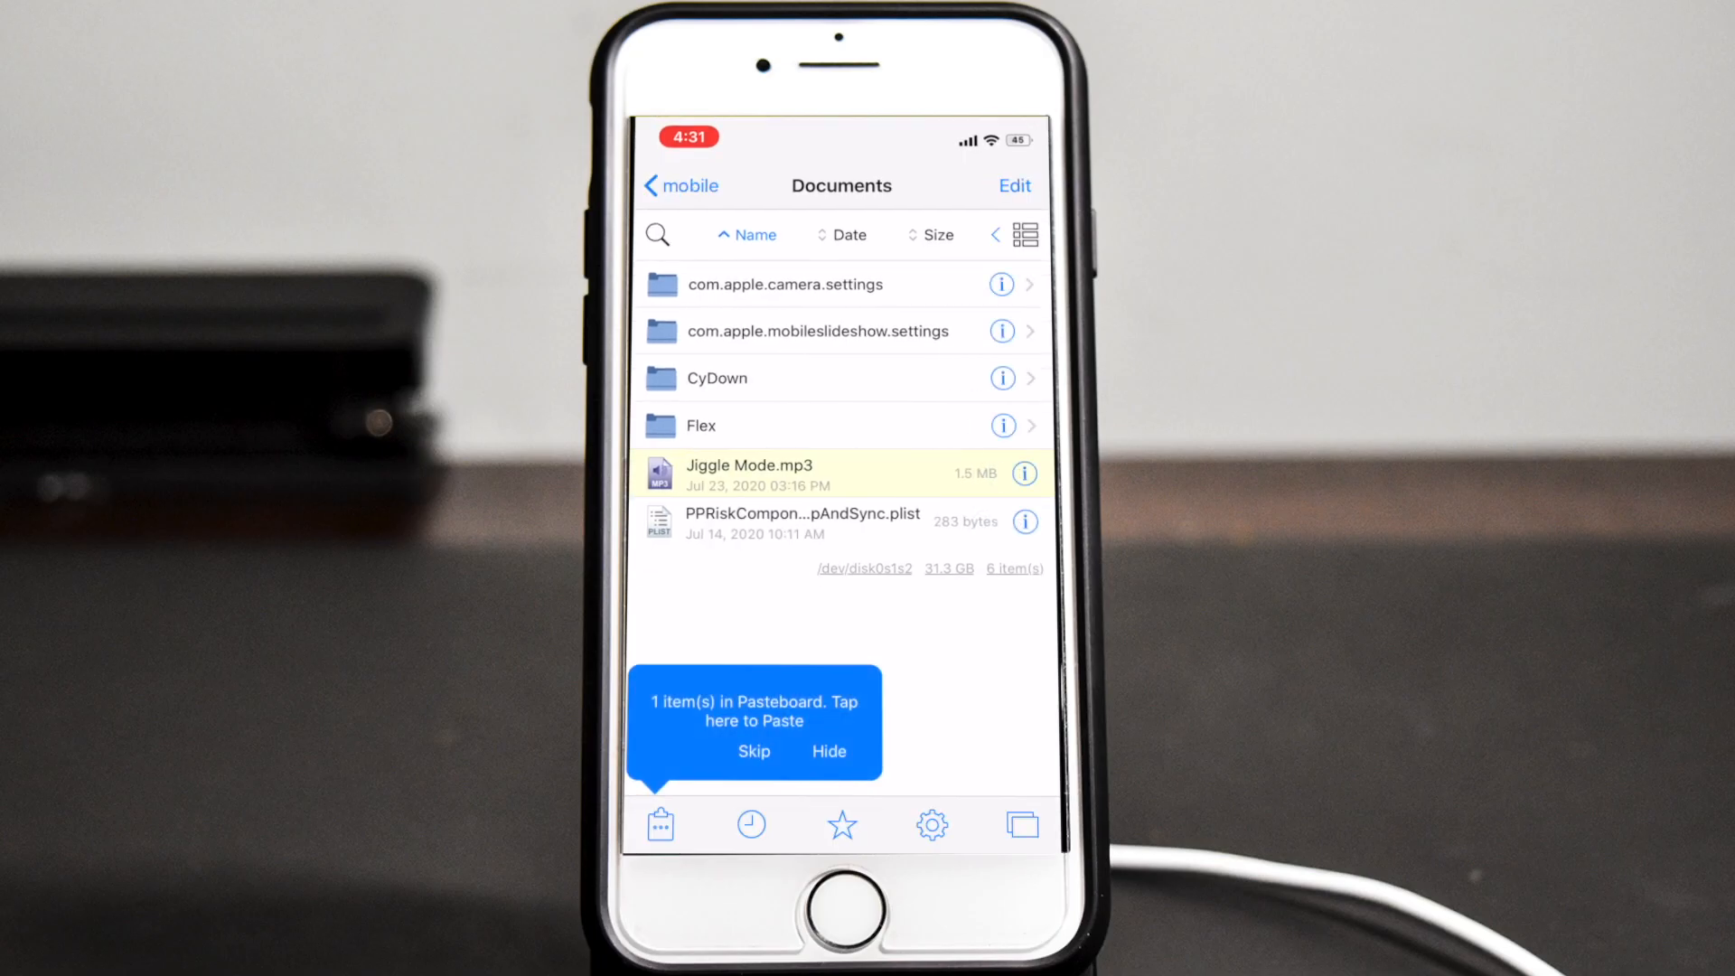
# Navigate from root to Library > Application Support > JitterBug > Songs
pyautogui.click(680, 185)
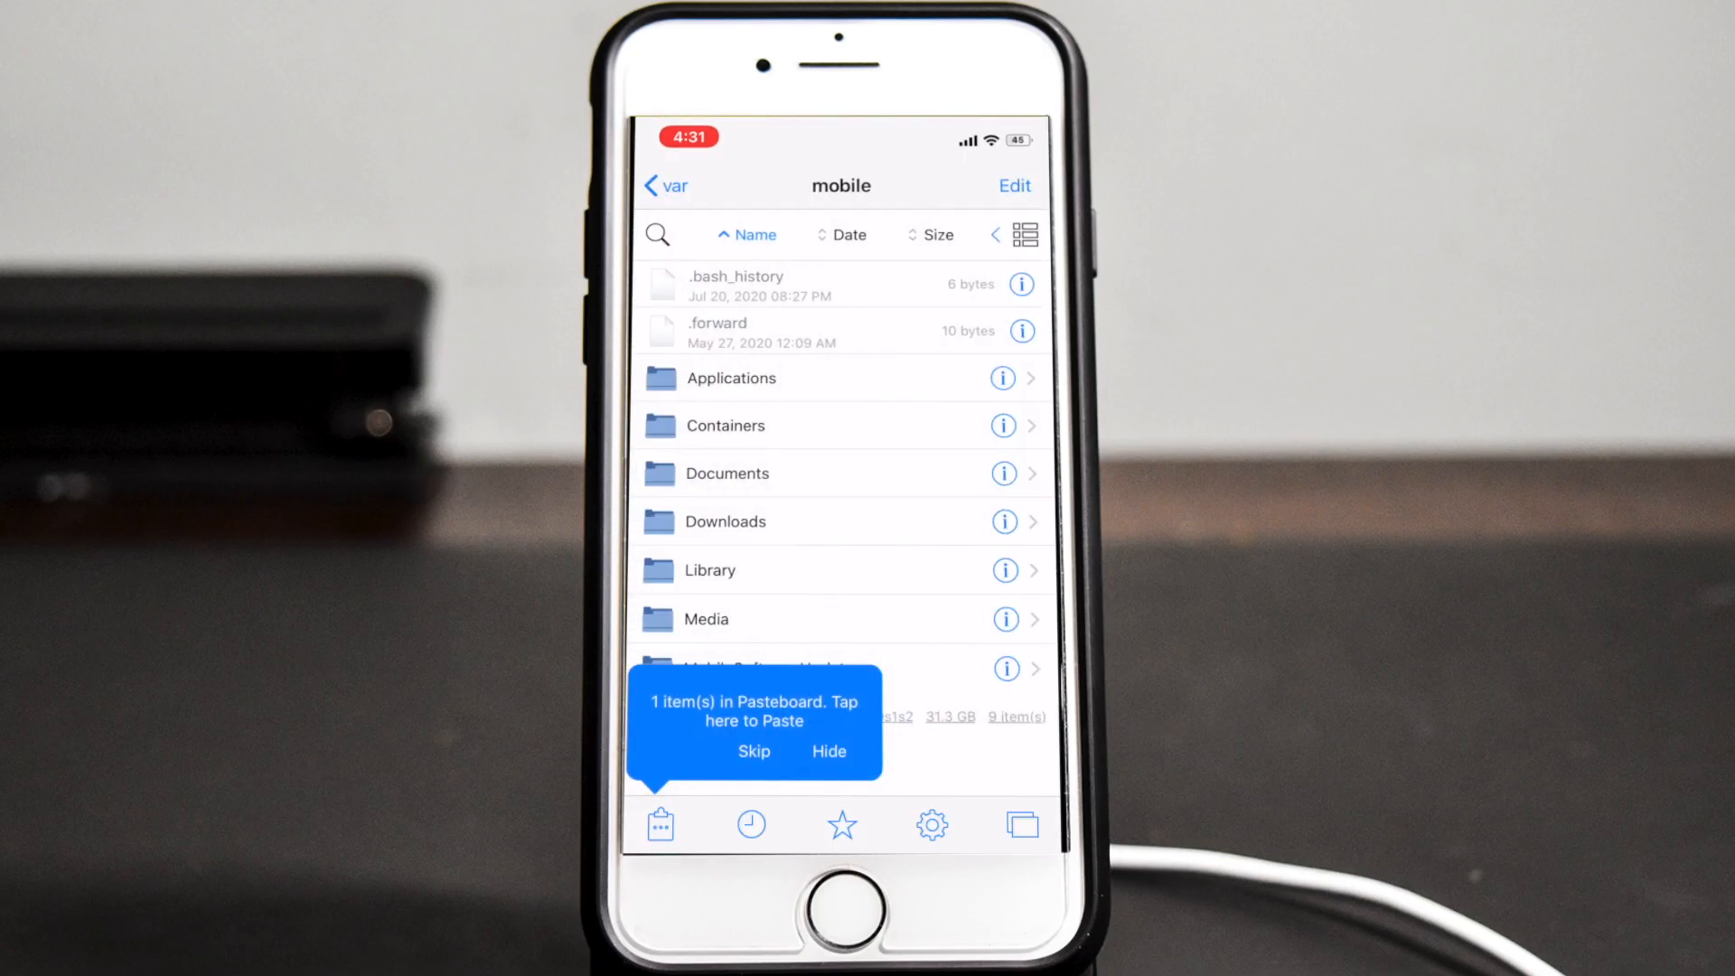
pyautogui.click(665, 185)
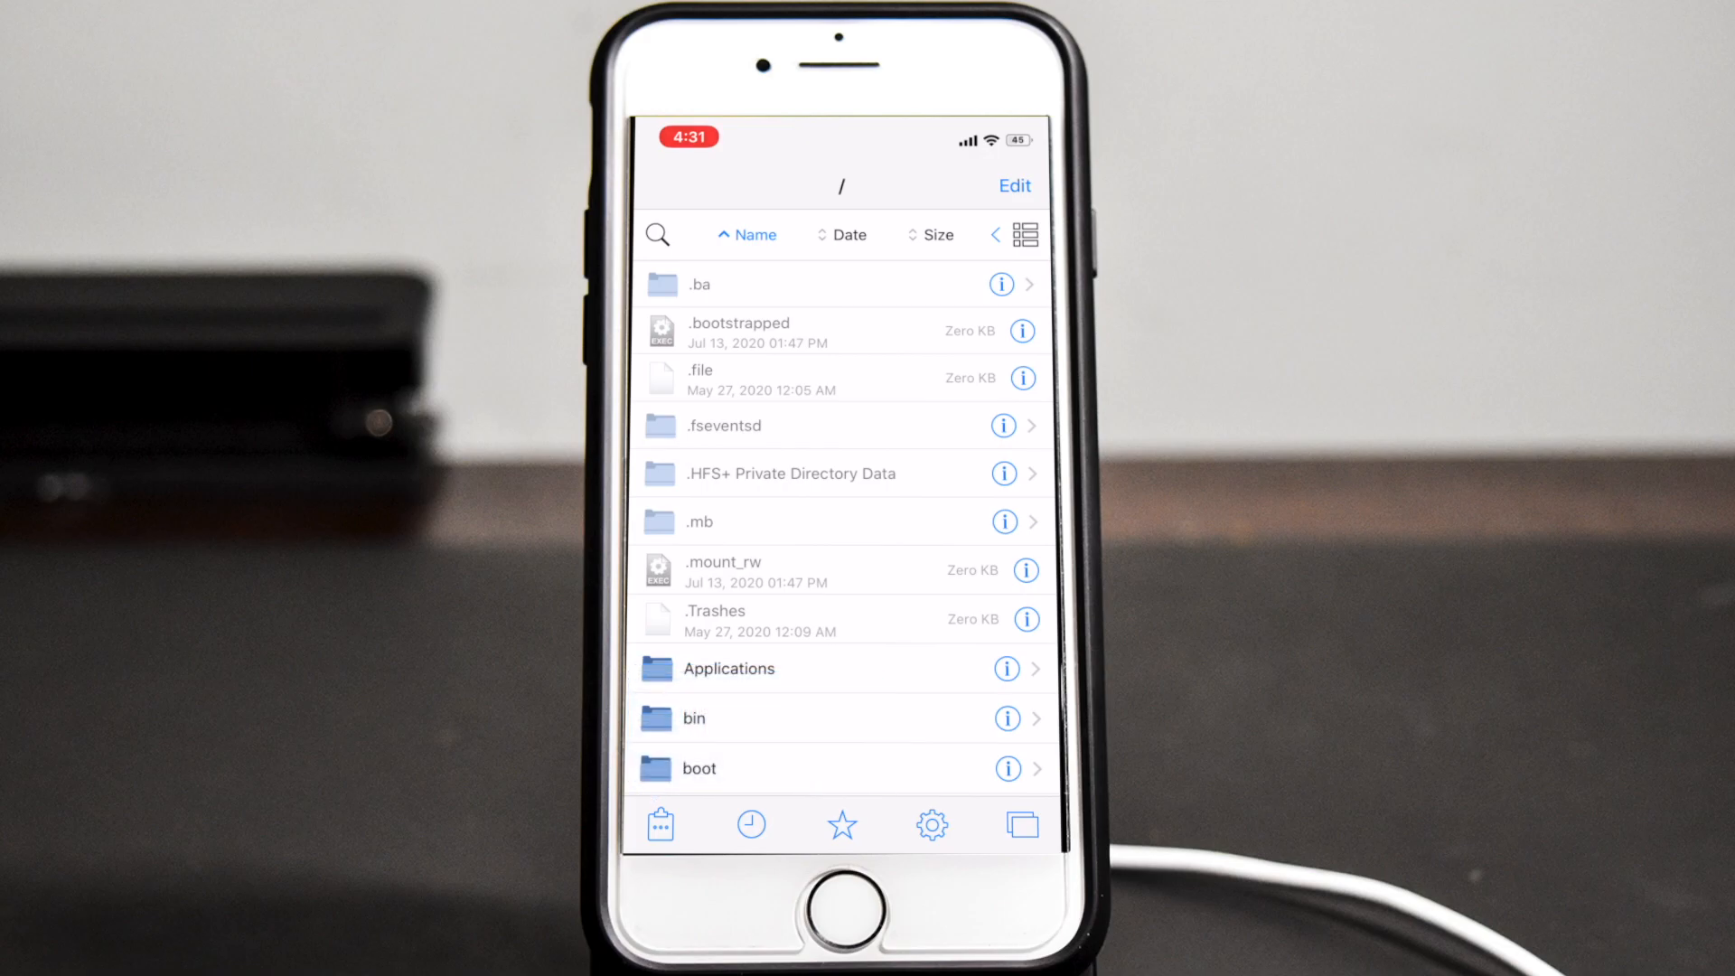
pyautogui.scroll(-3)
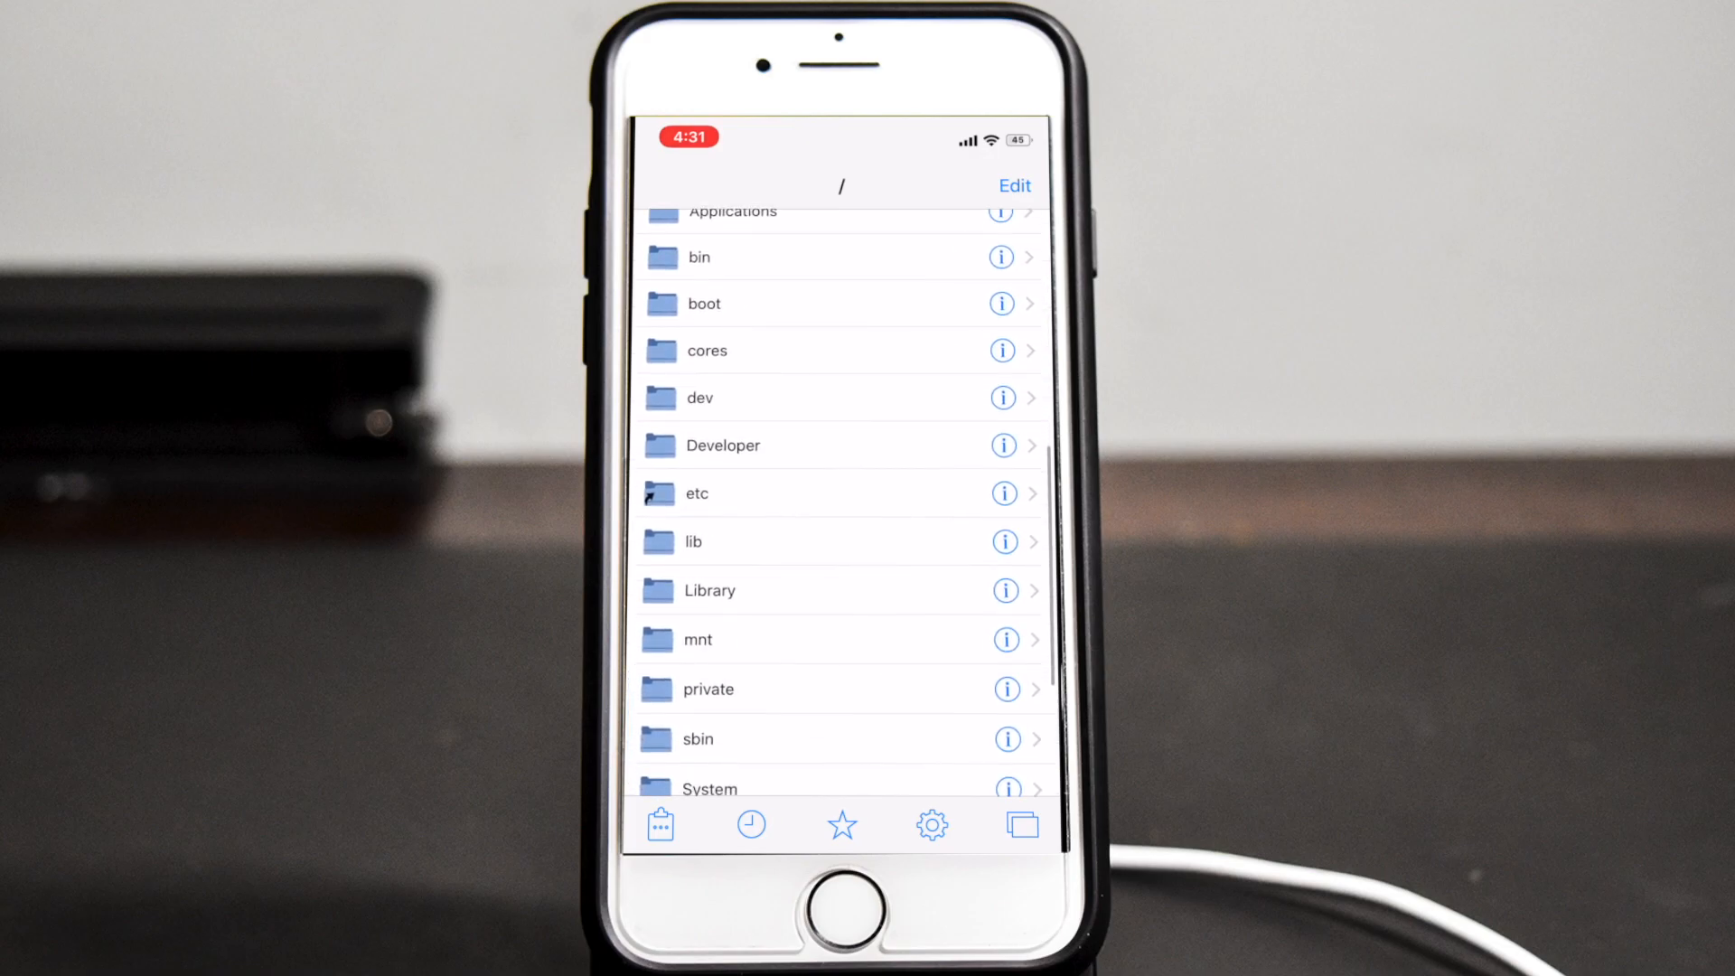
pyautogui.click(708, 589)
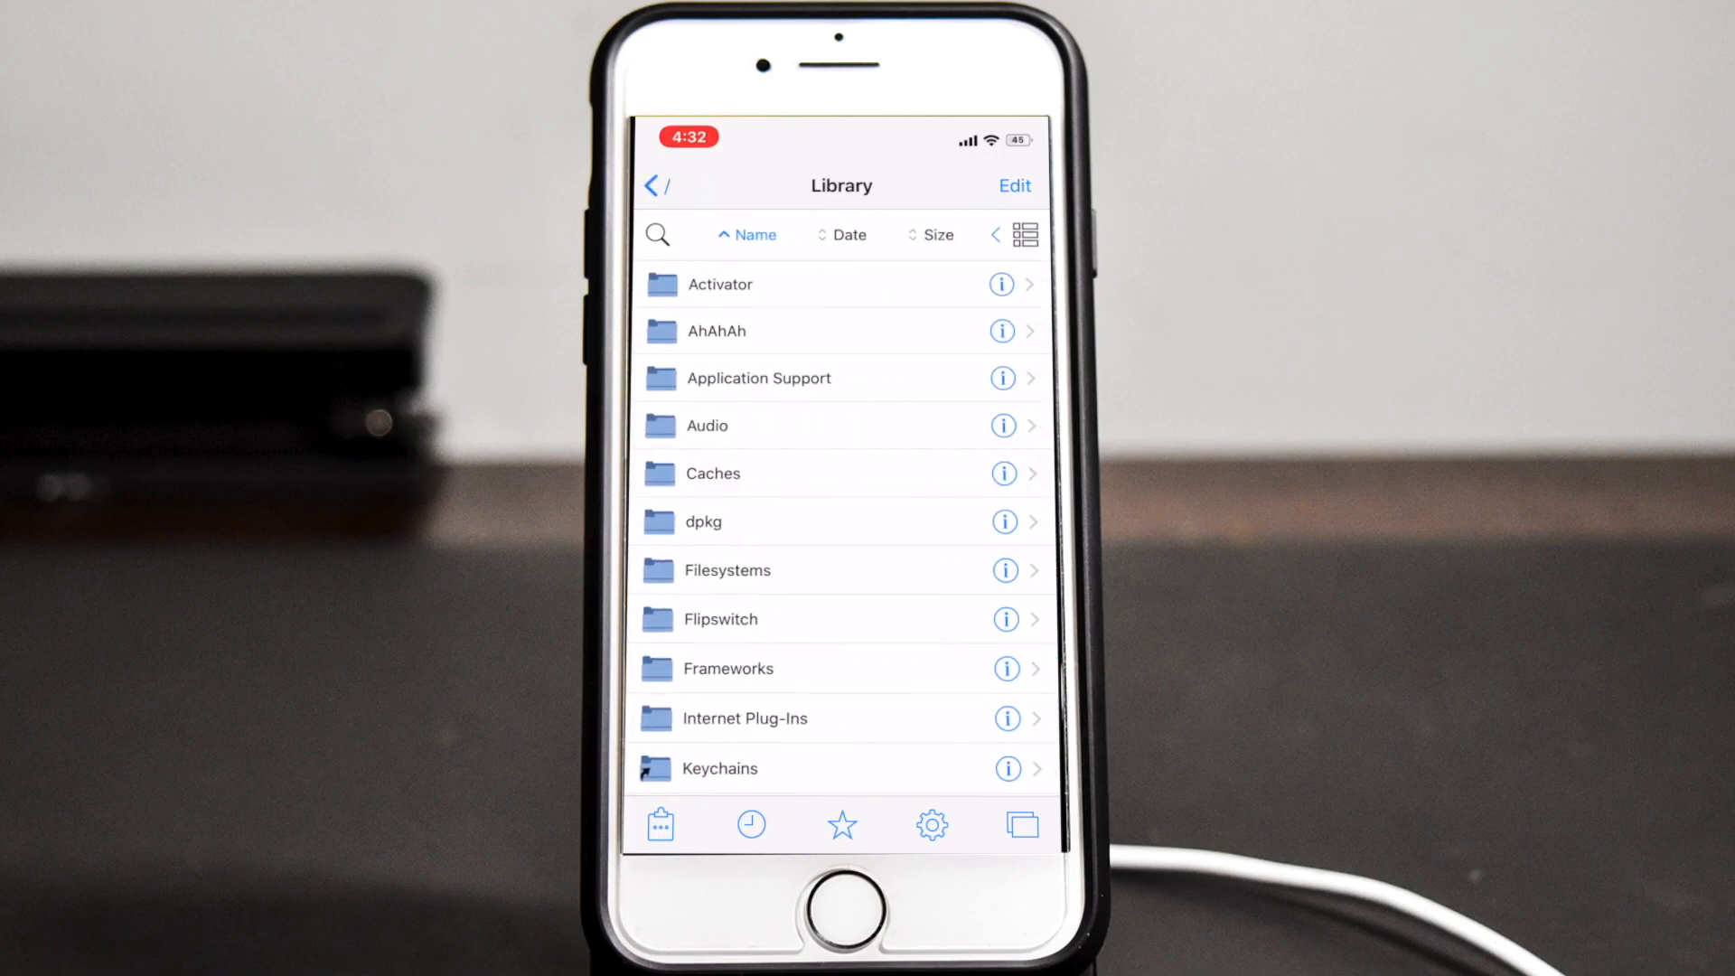
pyautogui.click(757, 378)
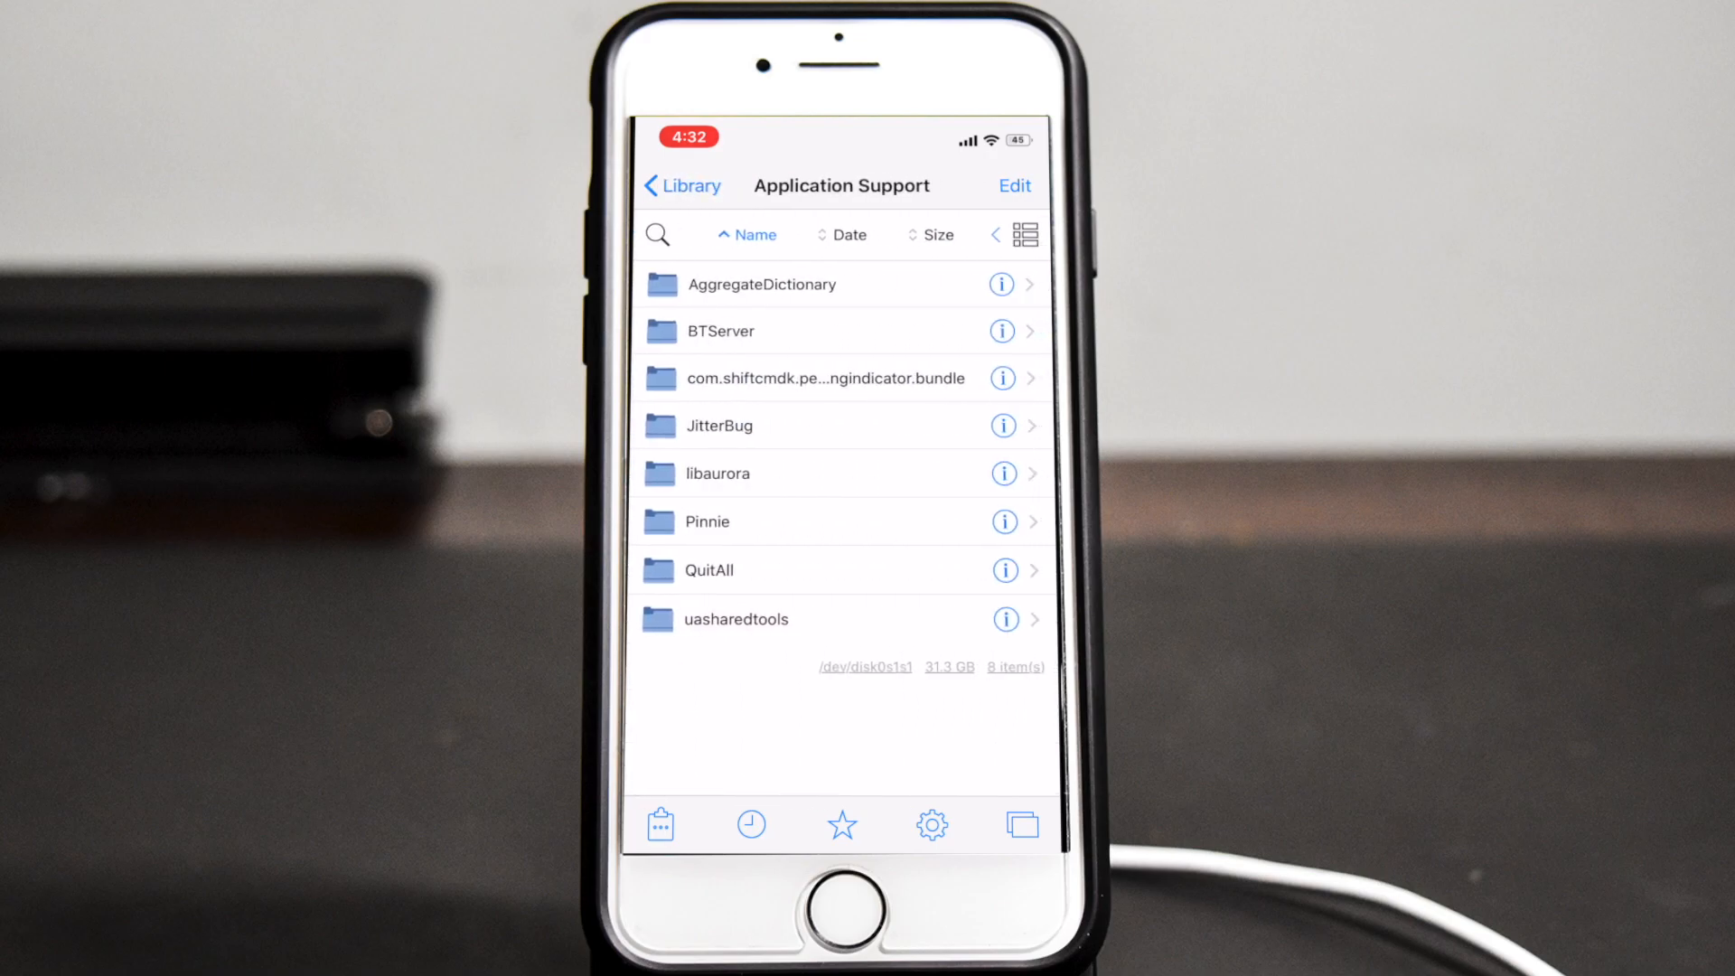
pyautogui.click(719, 425)
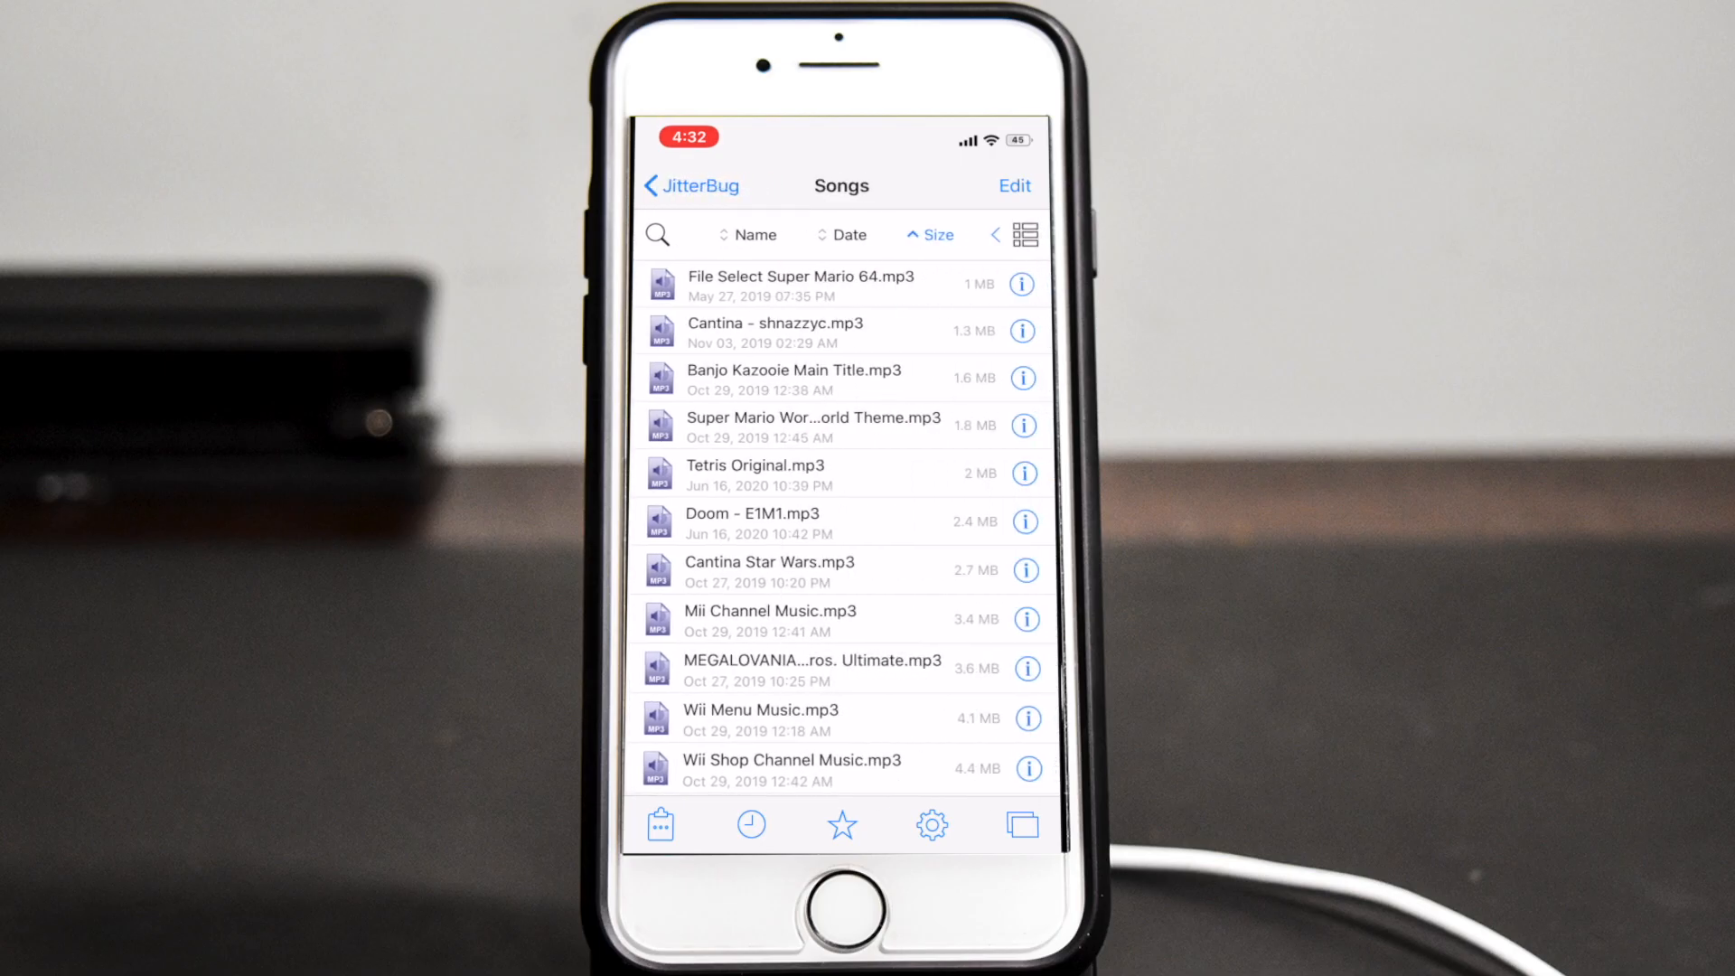
# Paste Jiggle Mode.mp3 into JitterBug's Songs folder
pyautogui.click(657, 824)
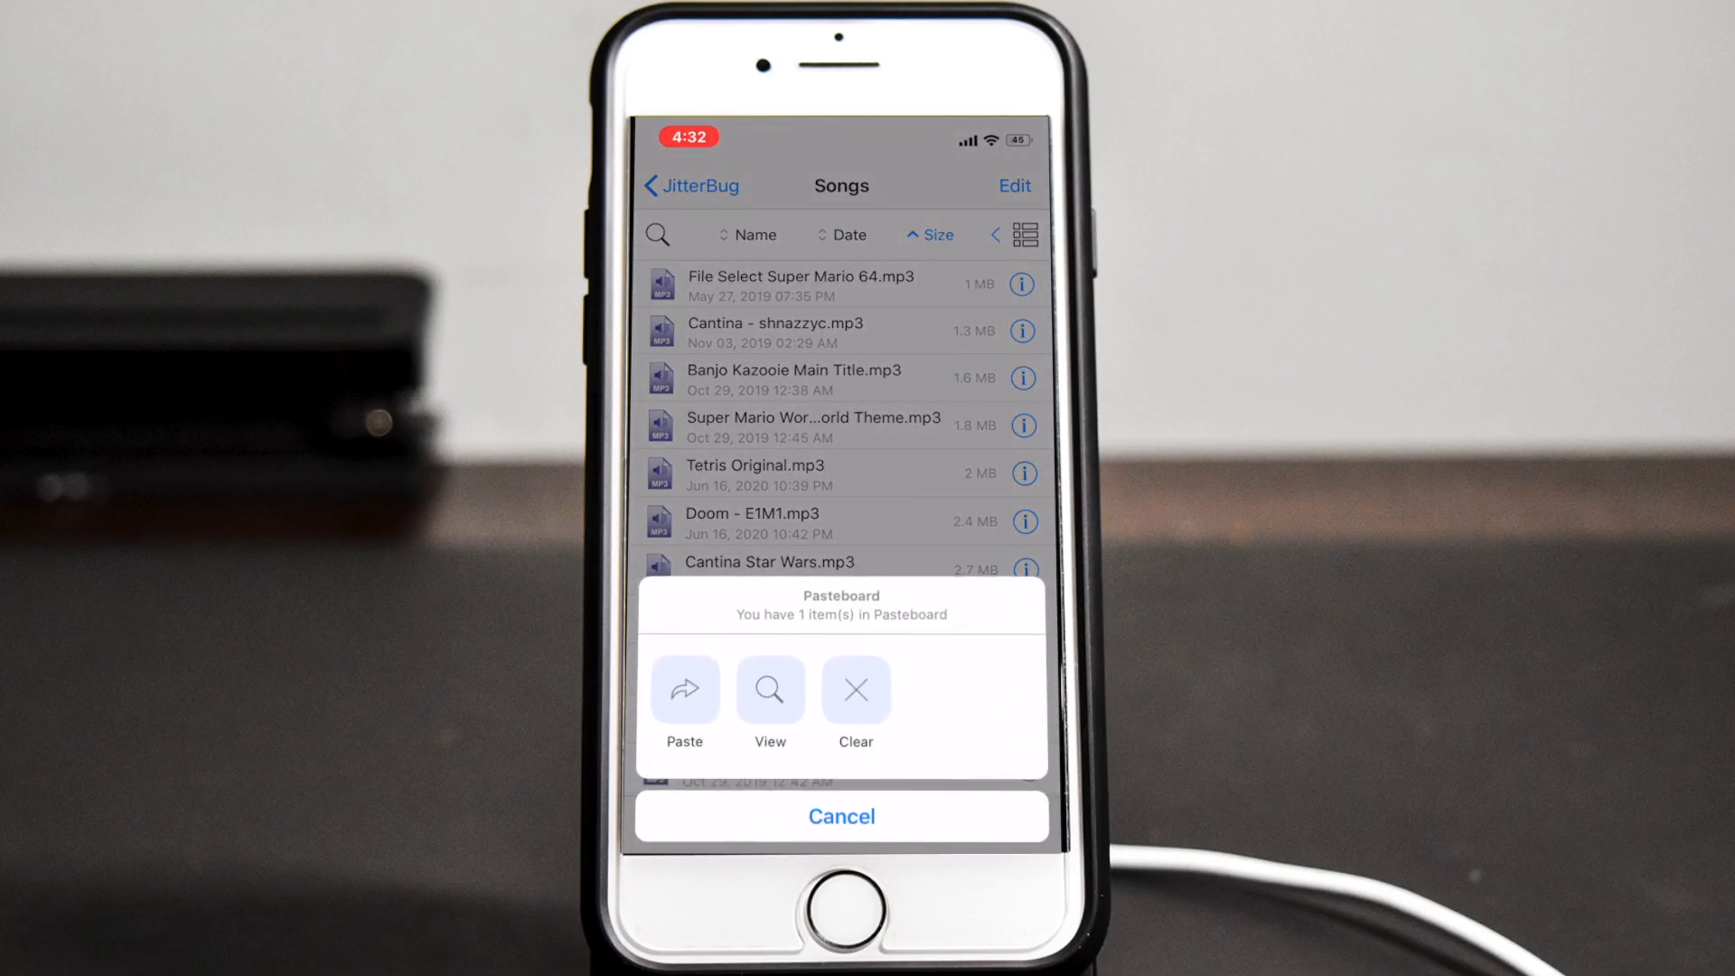
pyautogui.click(683, 688)
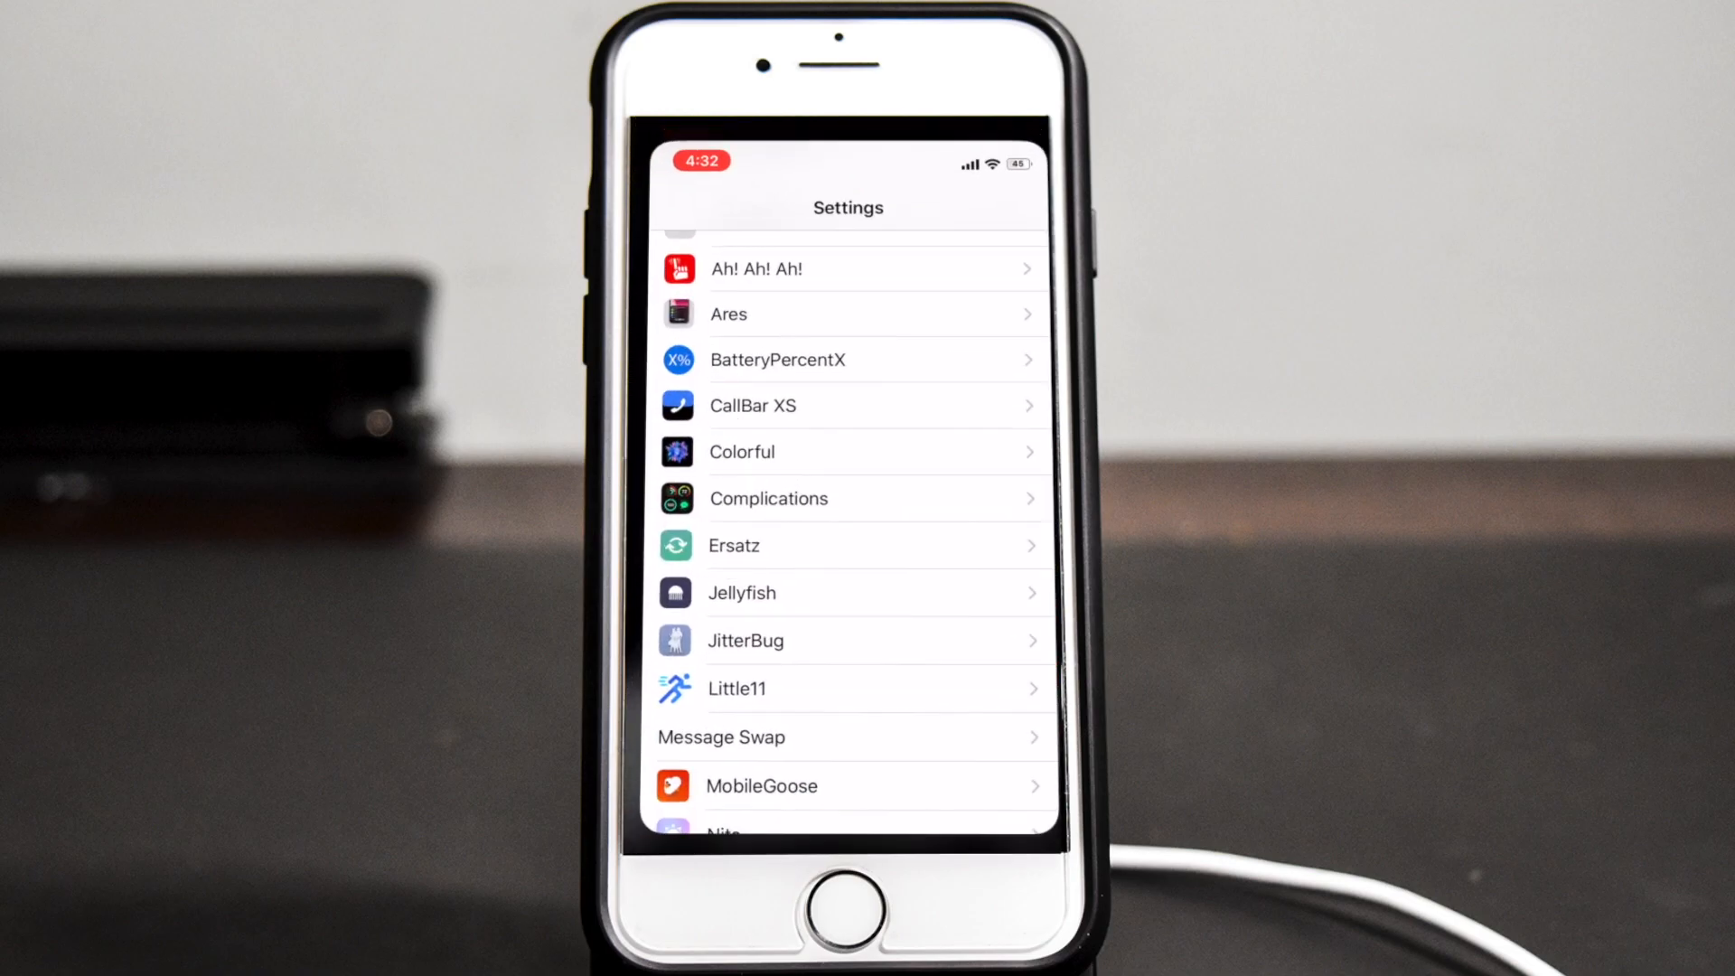
# Enable JitterBug, confirm Jiggle Mode.mp3 appears in its Songs list, and review its options
pyautogui.scroll(-3)
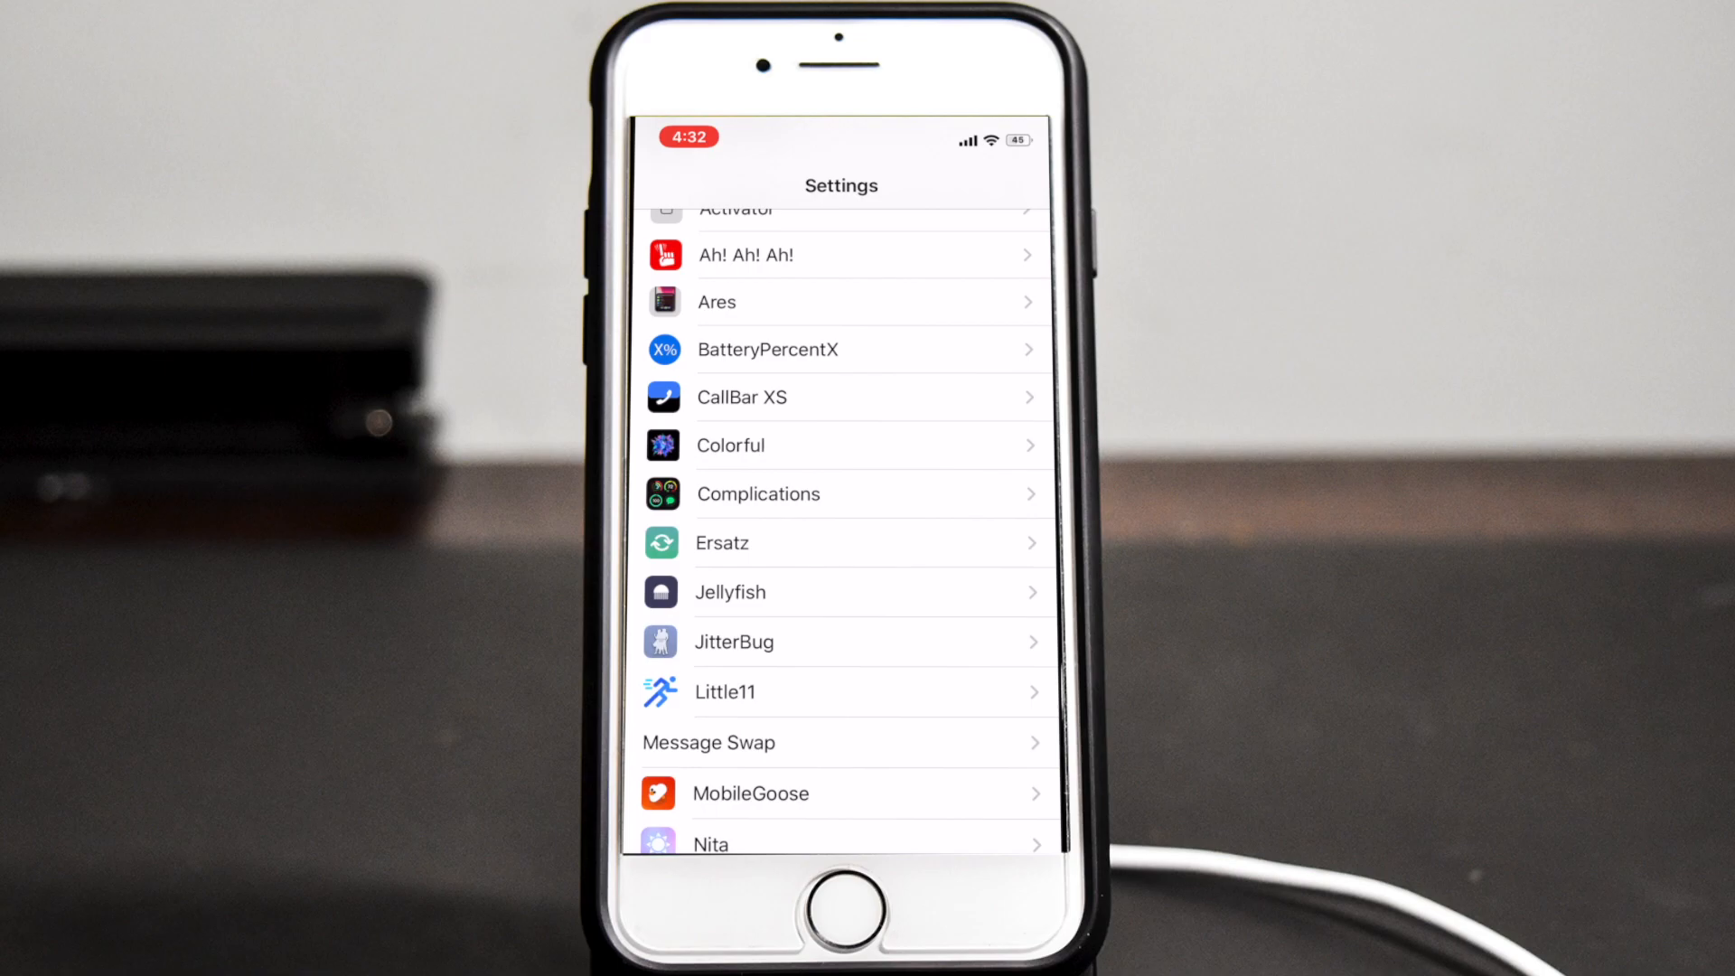
pyautogui.click(733, 641)
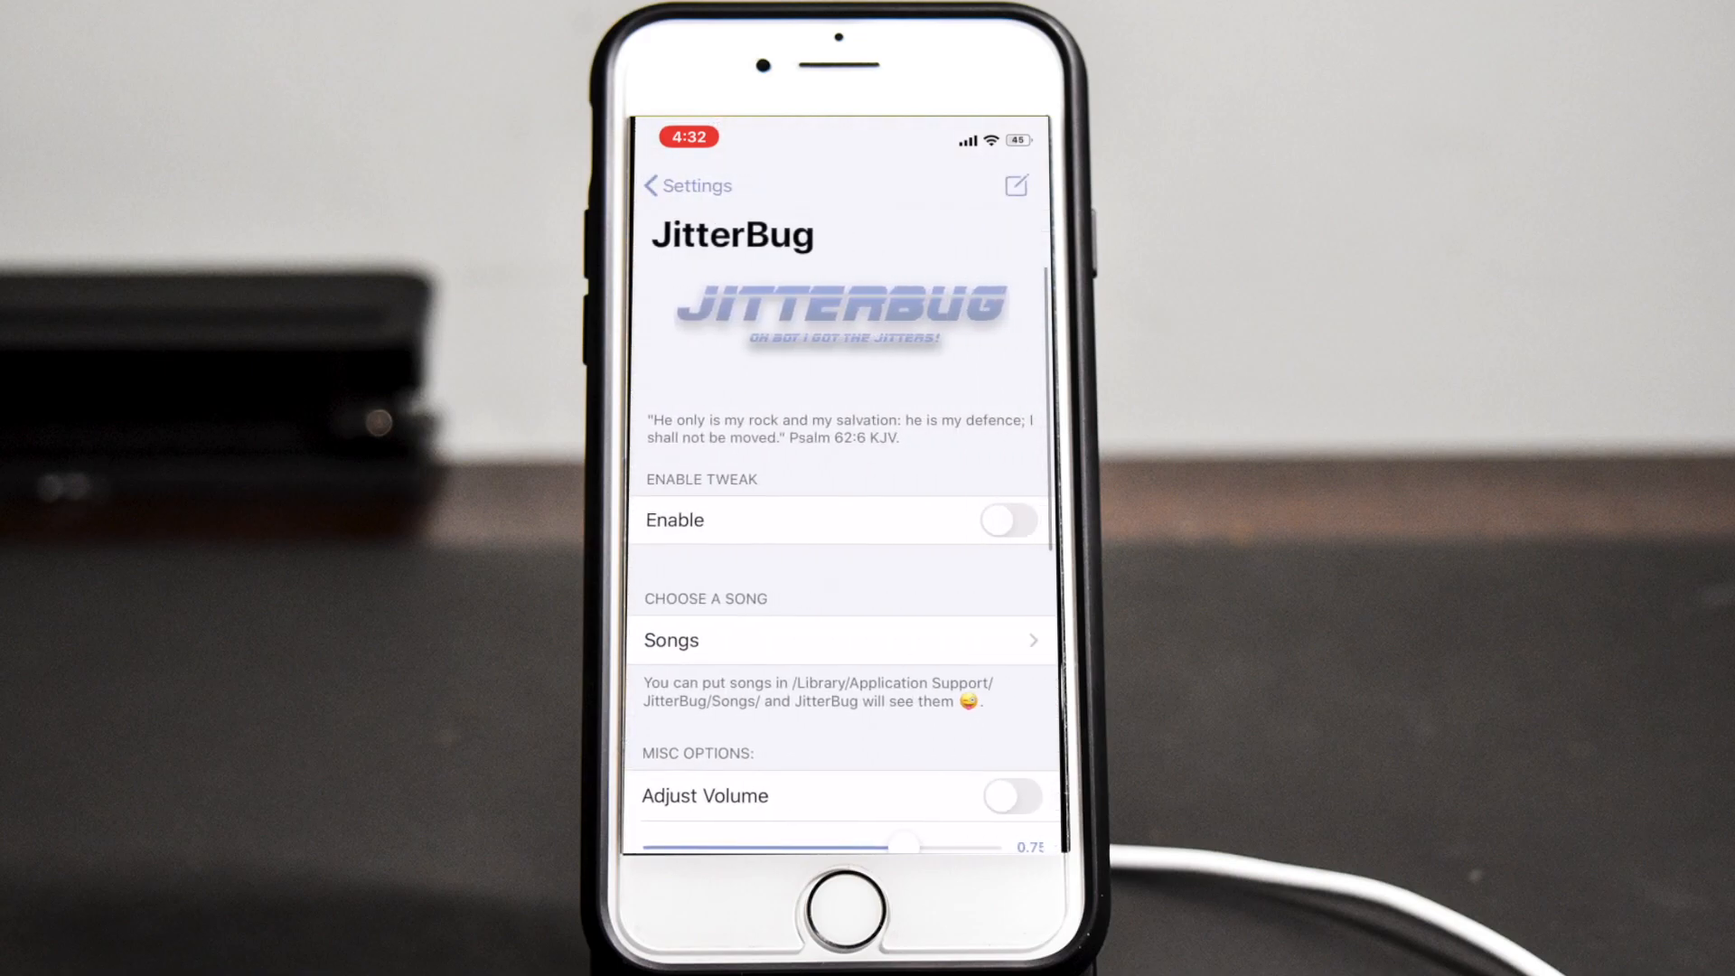
pyautogui.click(1005, 520)
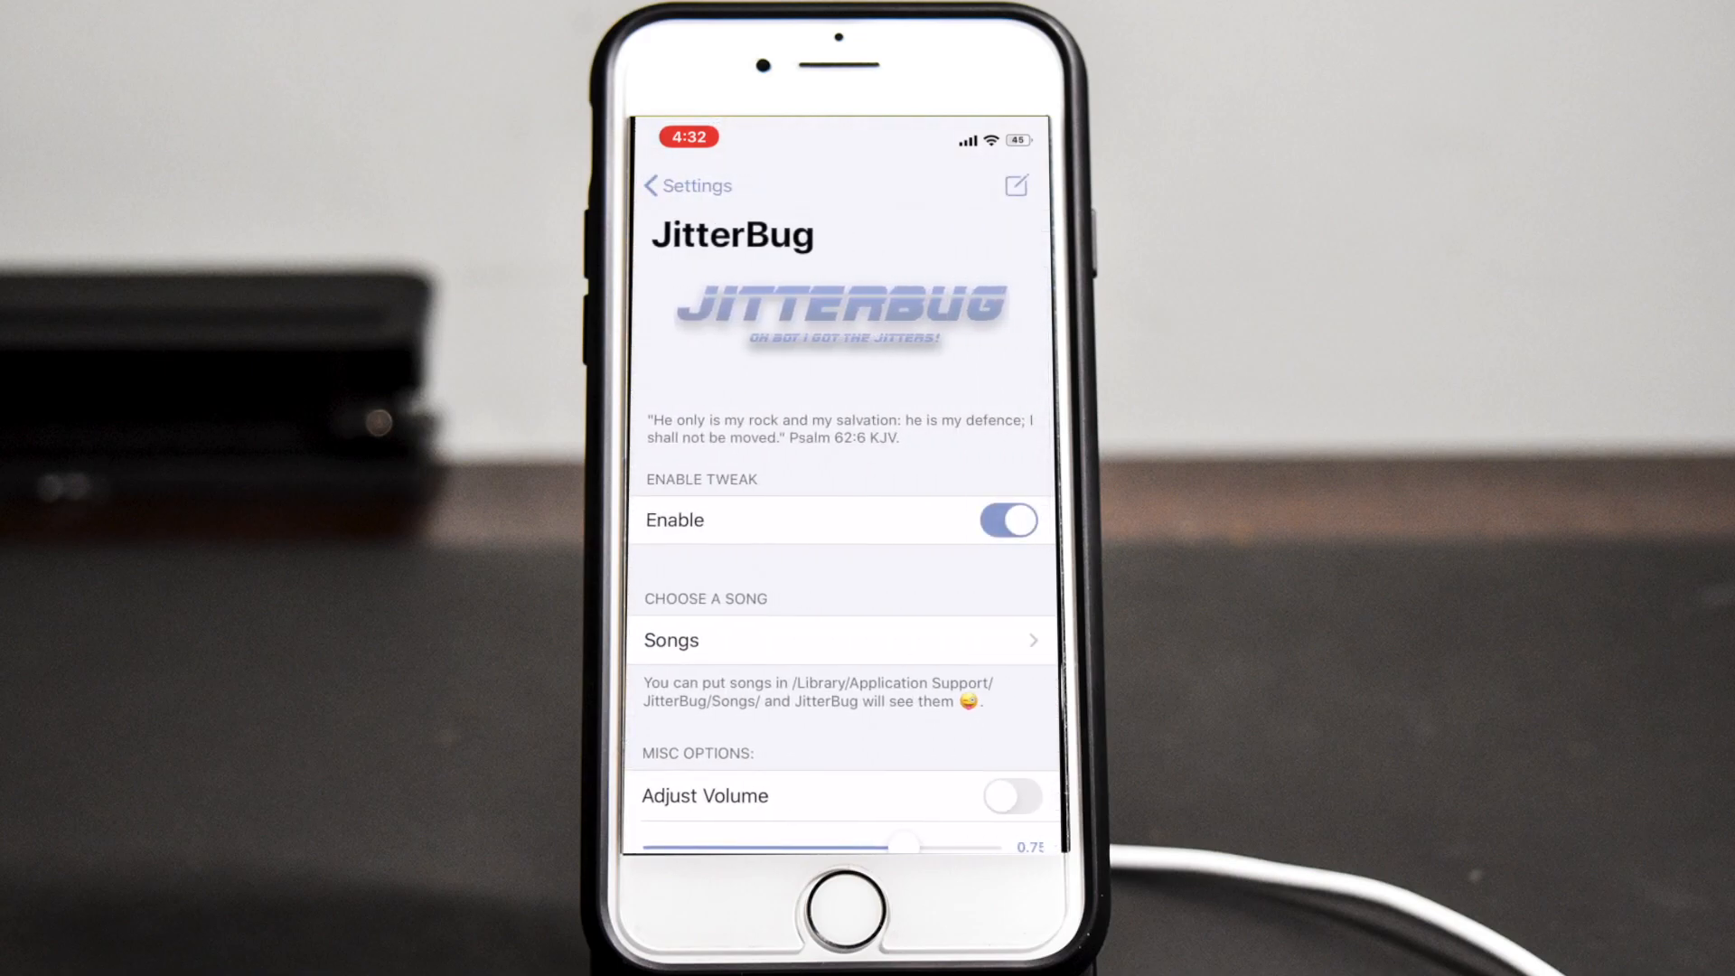
pyautogui.click(841, 639)
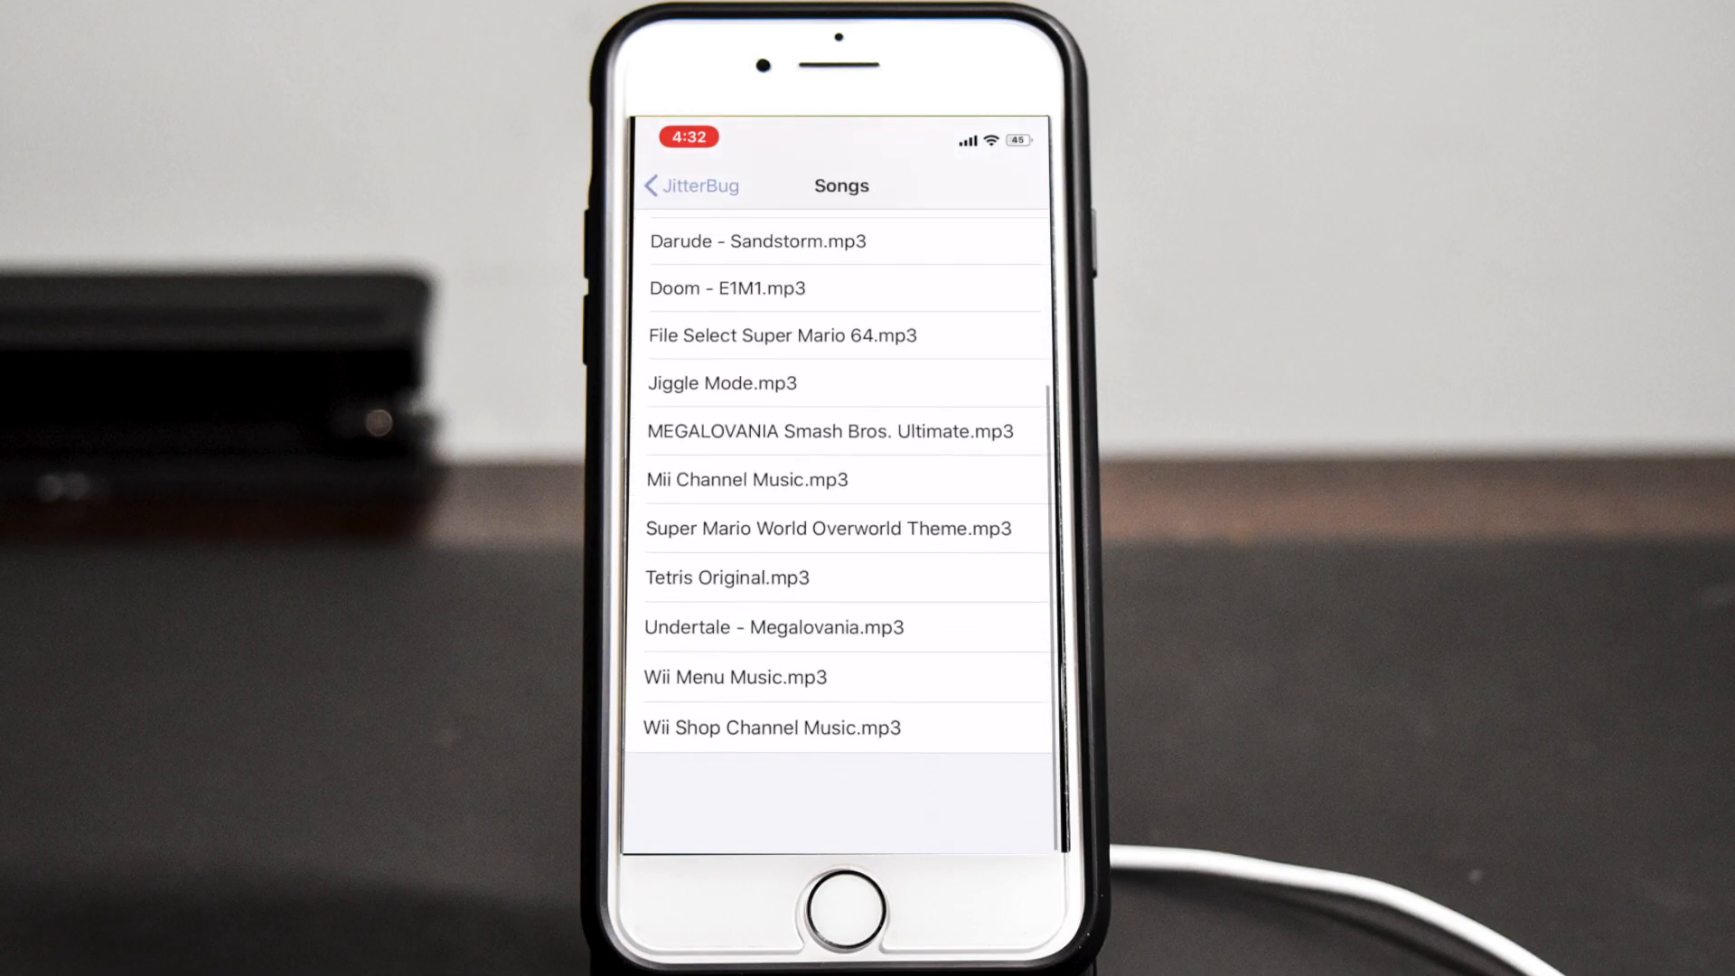
pyautogui.scroll(-3)
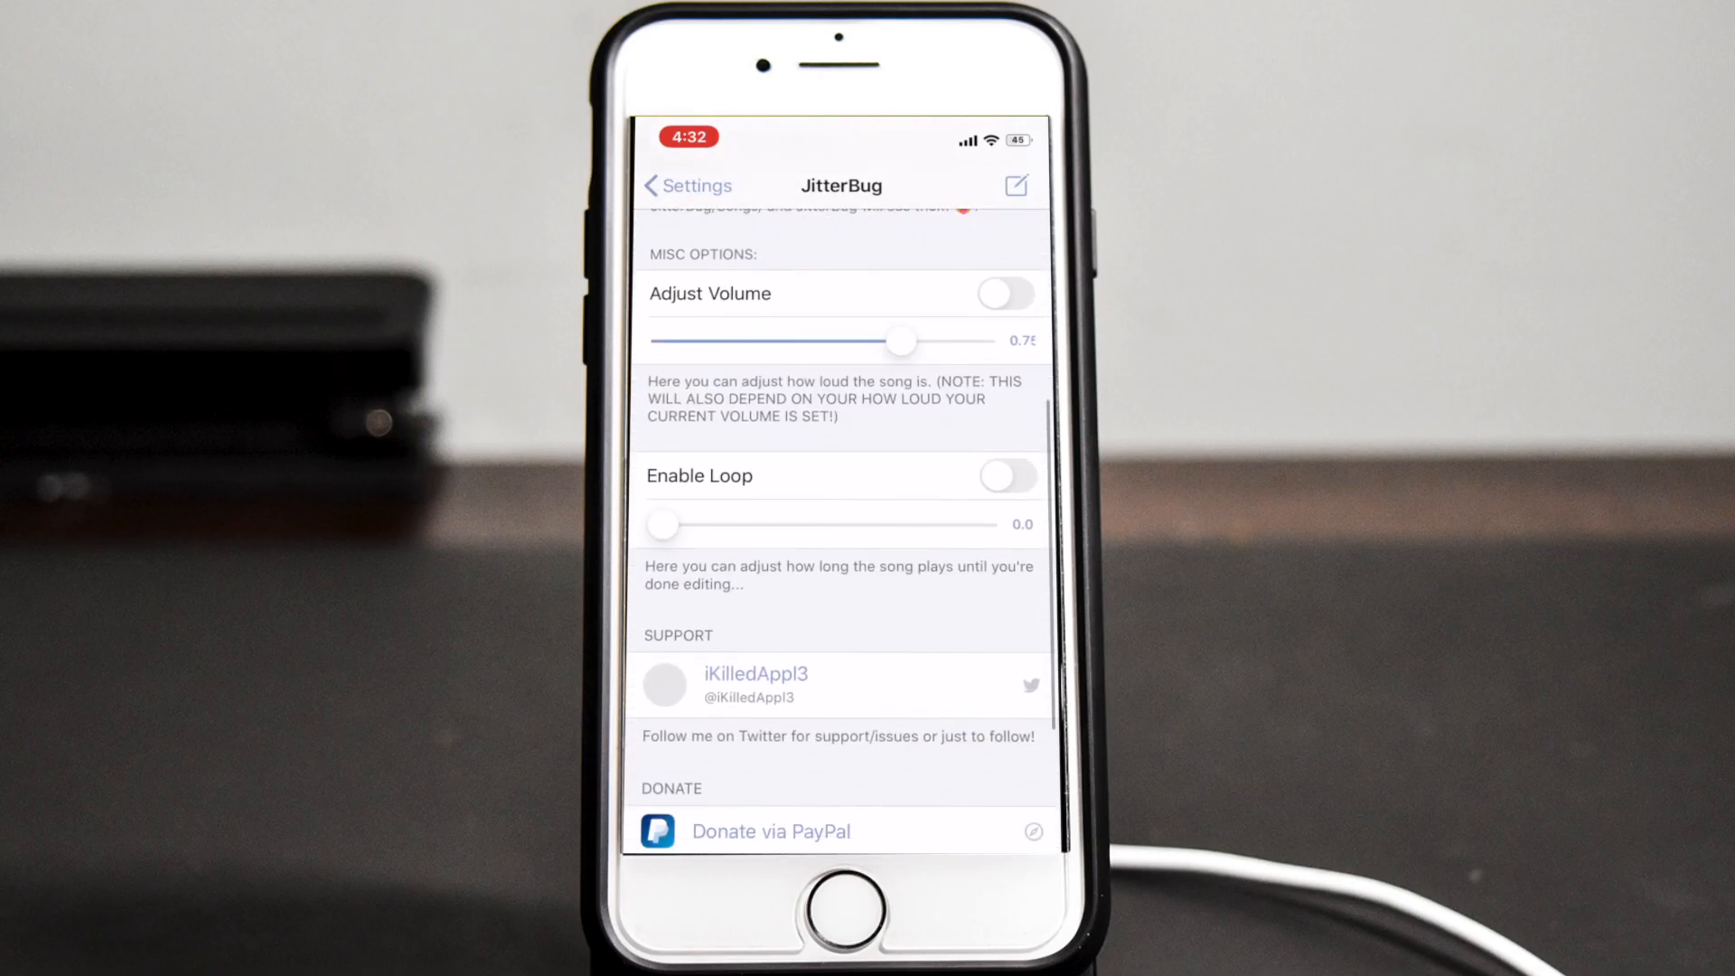
pyautogui.scroll(-3)
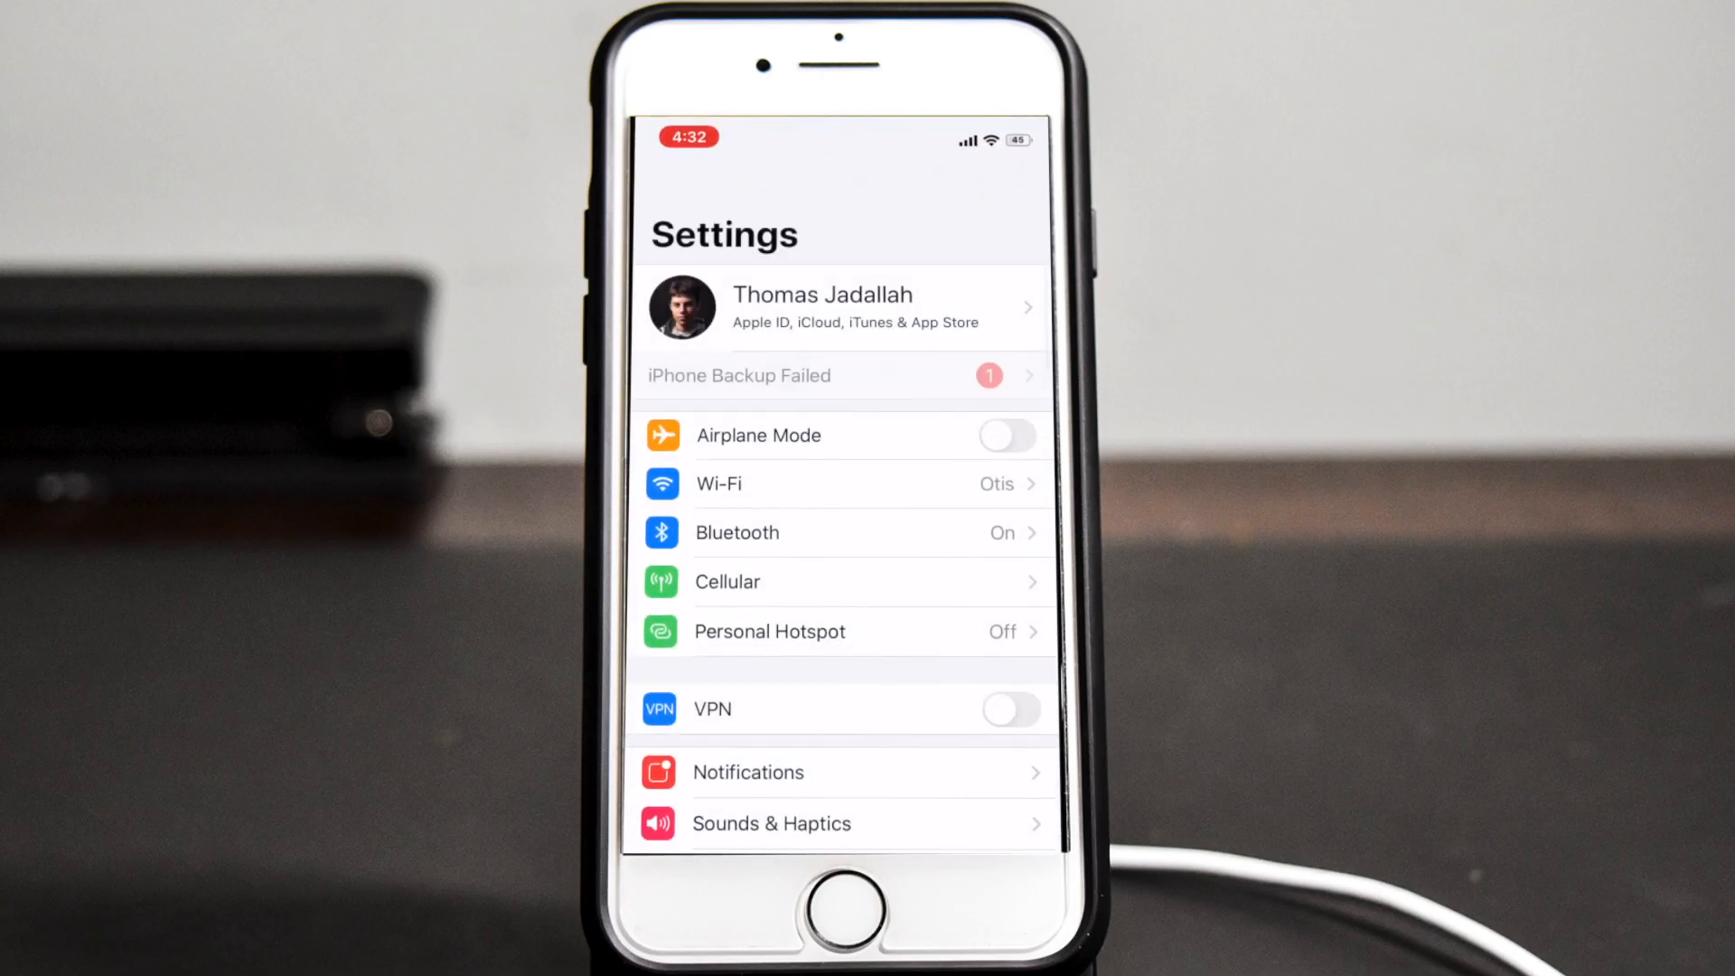
# Add an Ersatz replacement 'Edit Home Screen' → 'Jiggle Mode' and acknowledge the respring notice
pyautogui.scroll(-3)
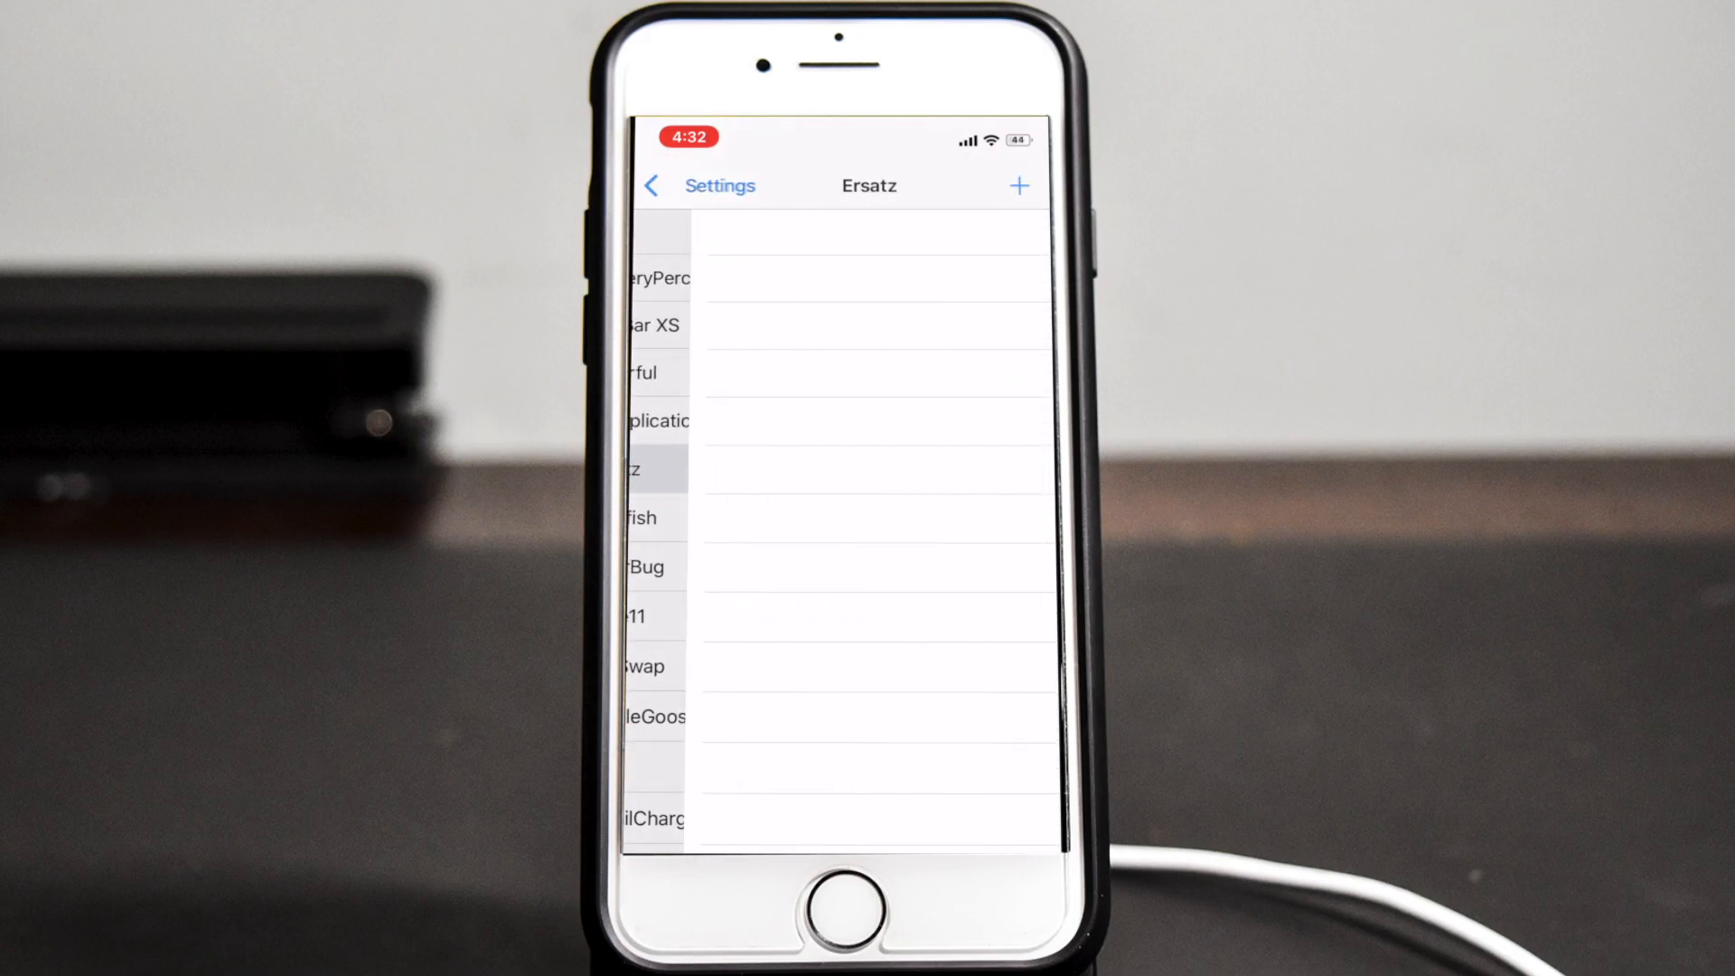
pyautogui.click(1019, 185)
pyautogui.write('E')
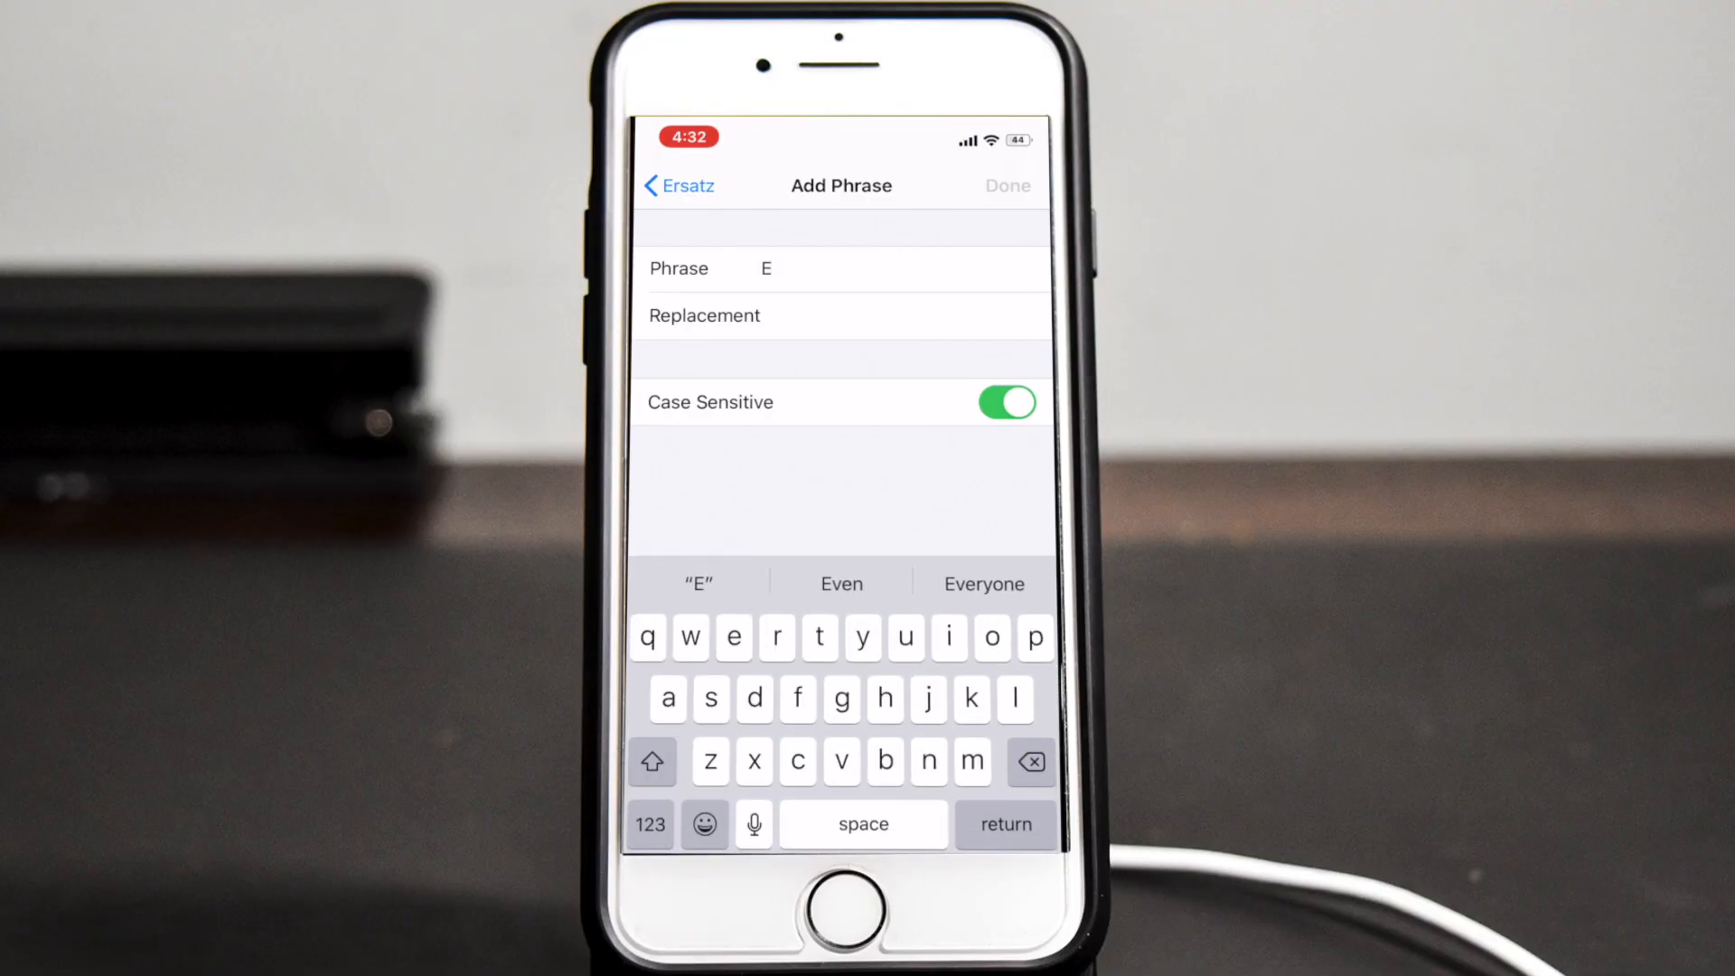
pyautogui.click(731, 636)
pyautogui.write('Jiggle Mode')
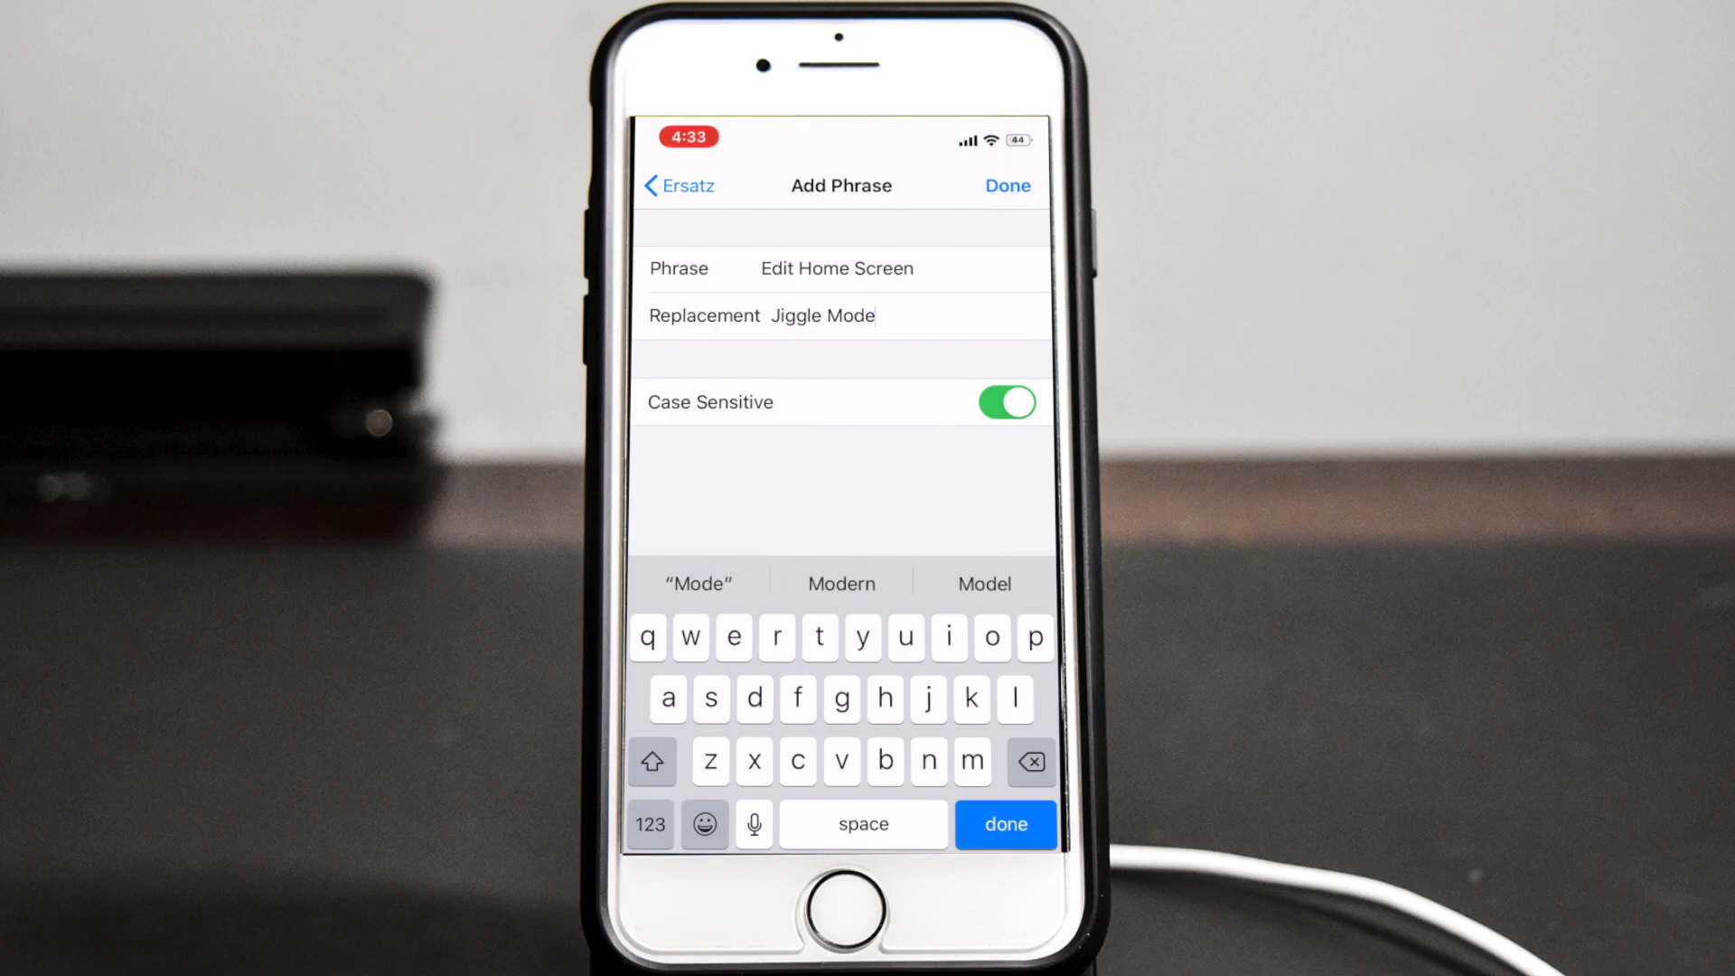
pyautogui.click(1003, 824)
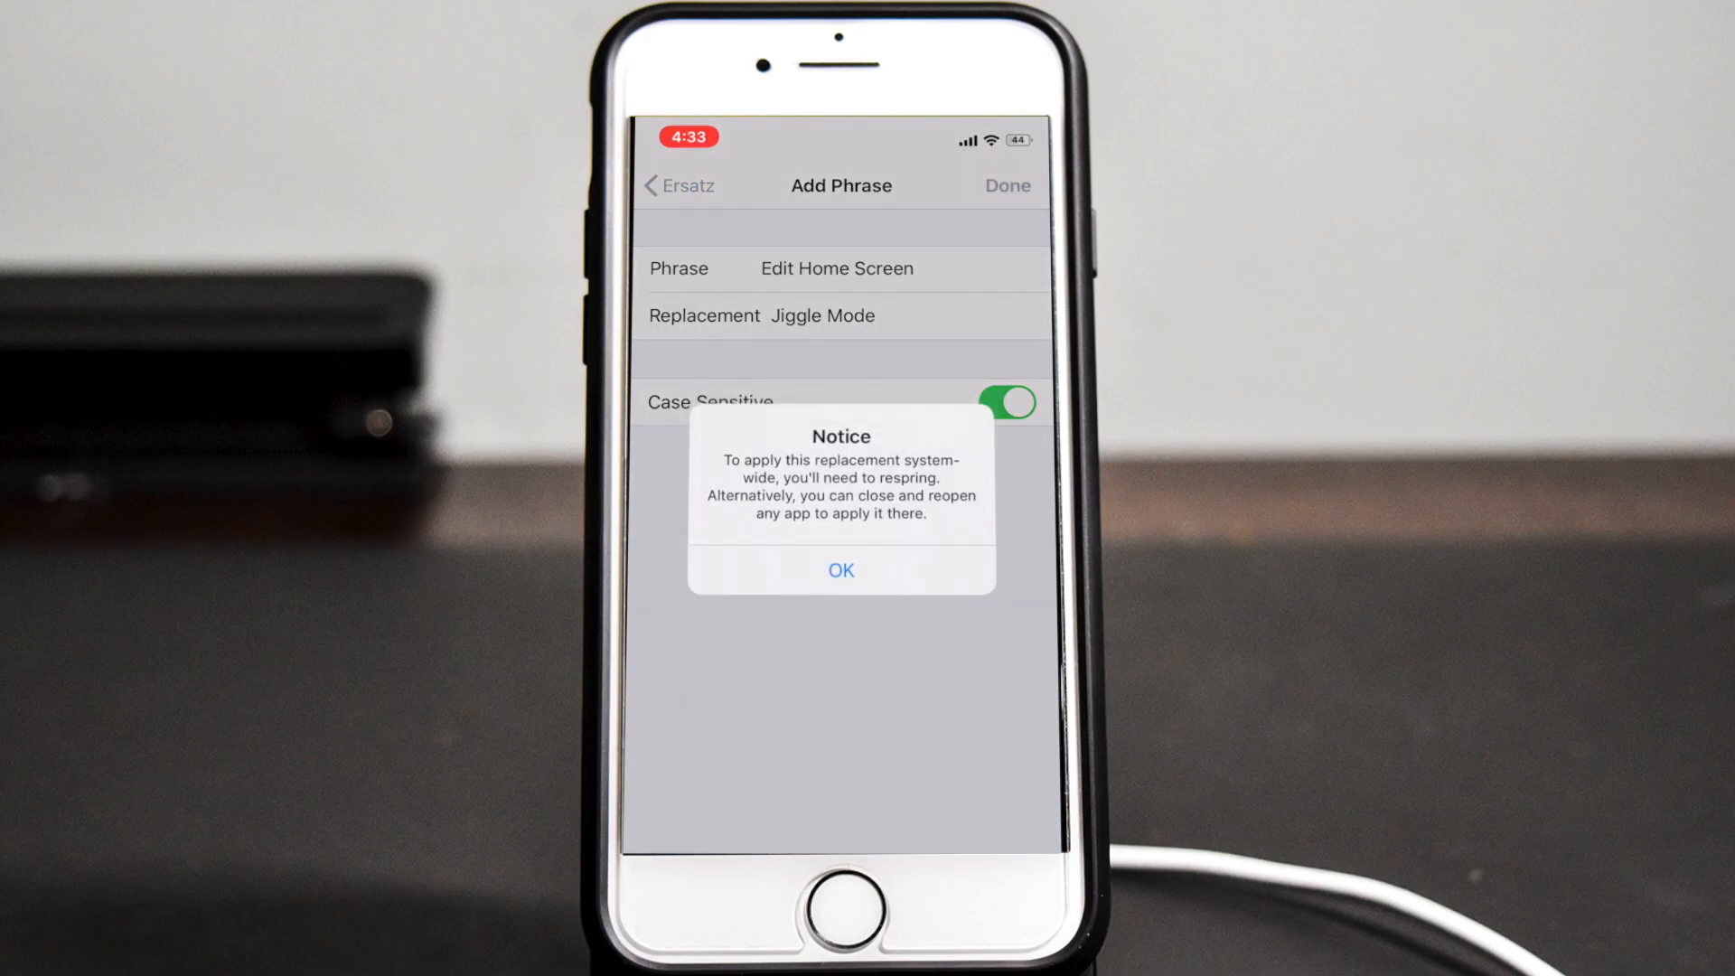
pyautogui.click(840, 570)
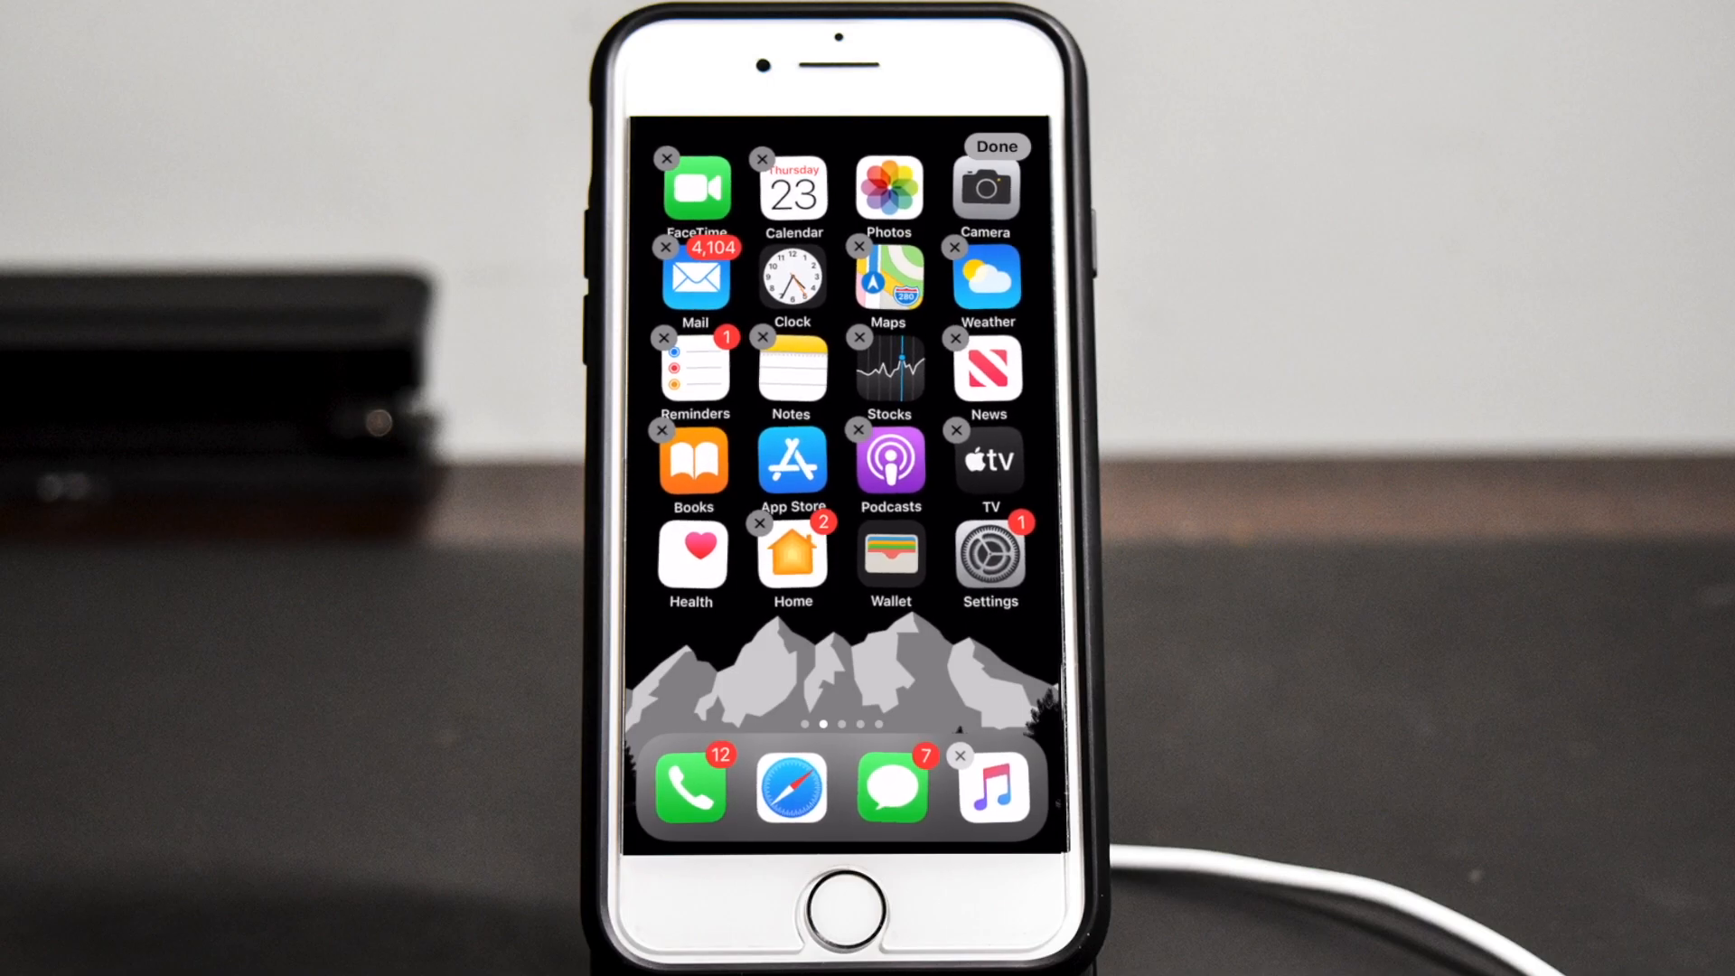
# Finish home screen jiggle editing with Done and swipe to the second page of apps
pyautogui.click(993, 145)
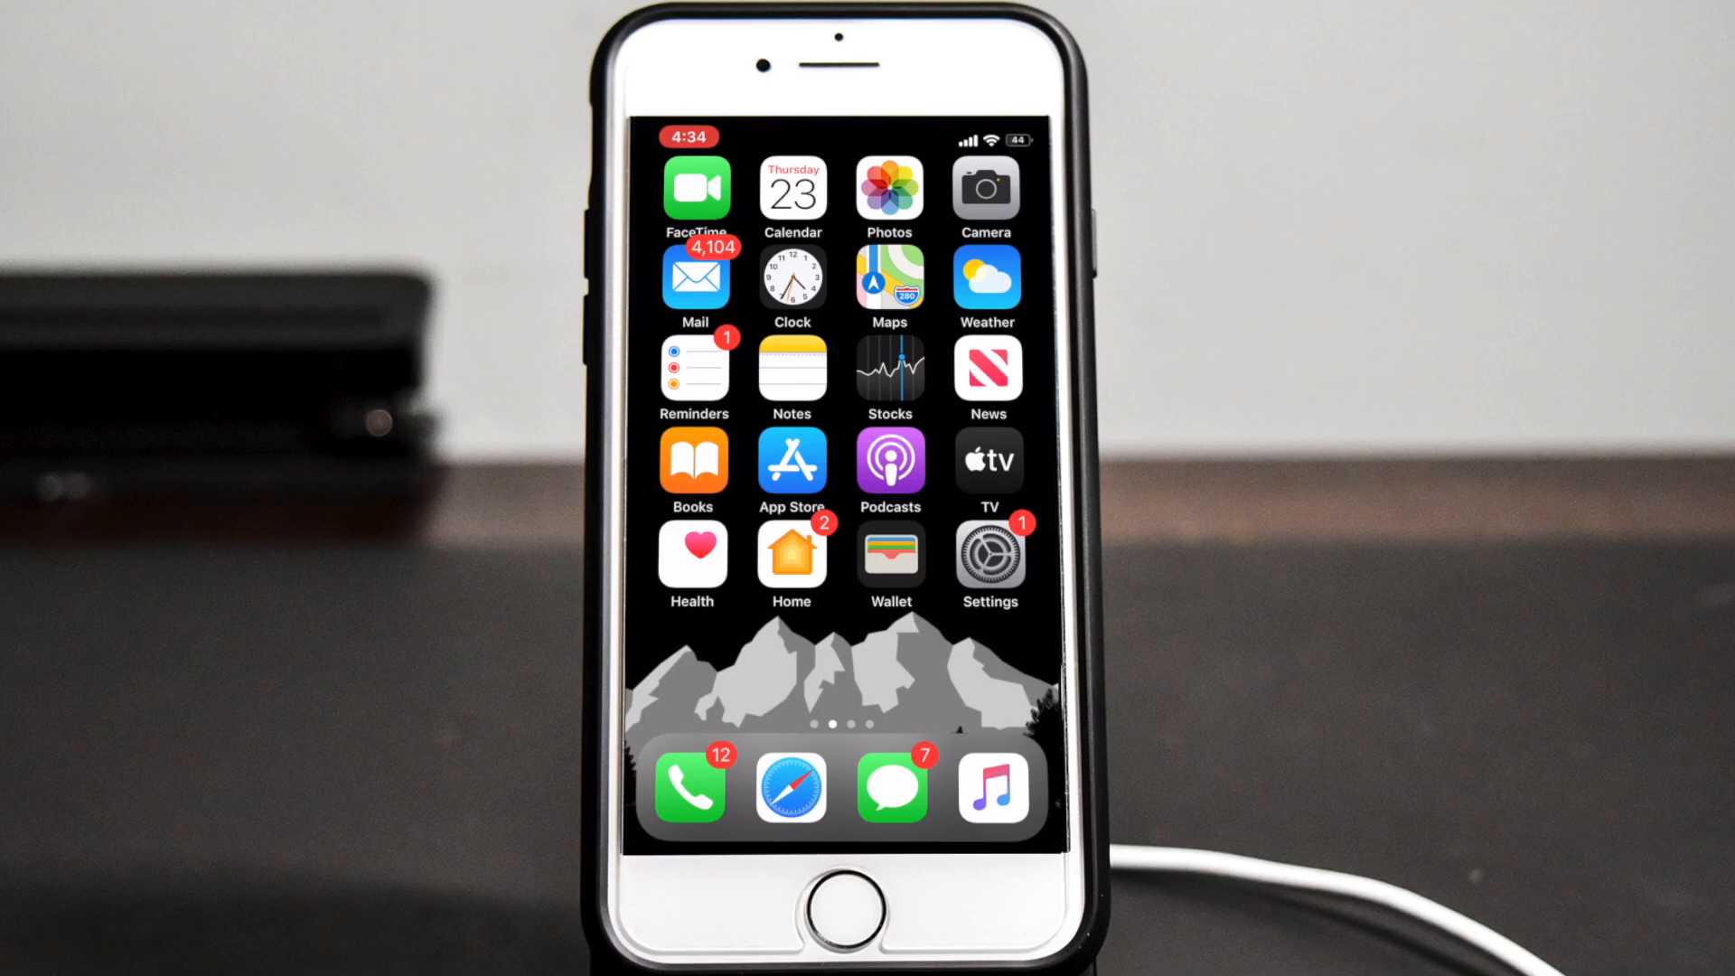
pyautogui.hscroll(-3)
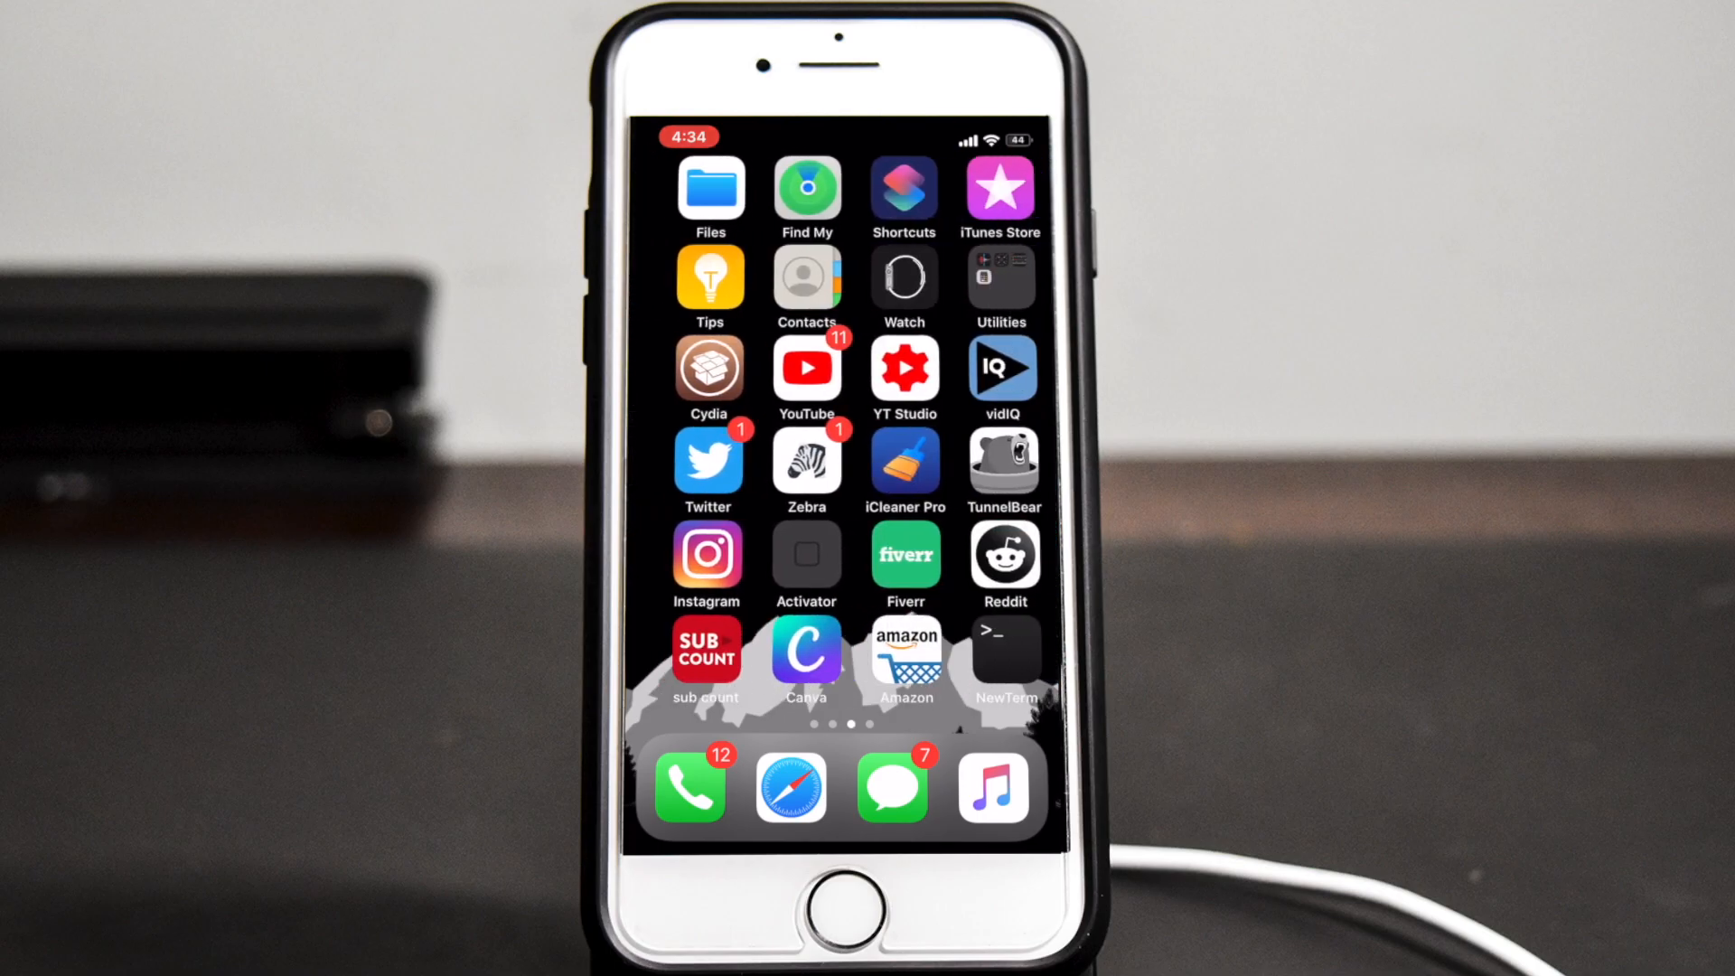